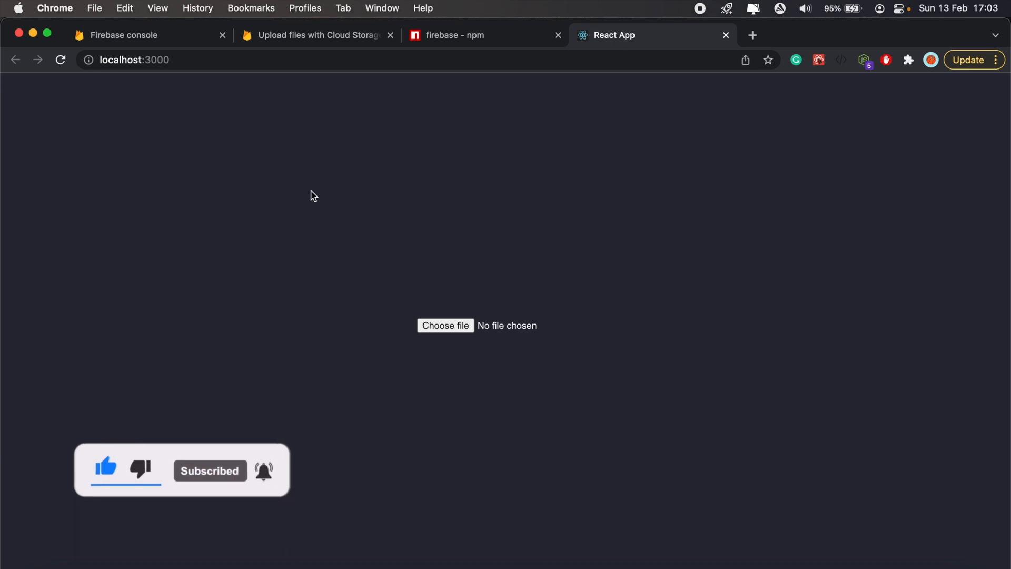
Add a Firebase project named fileUploads, disable Google Analytics, and create it
{"action": "left_click", "coordinate": [121, 35]}
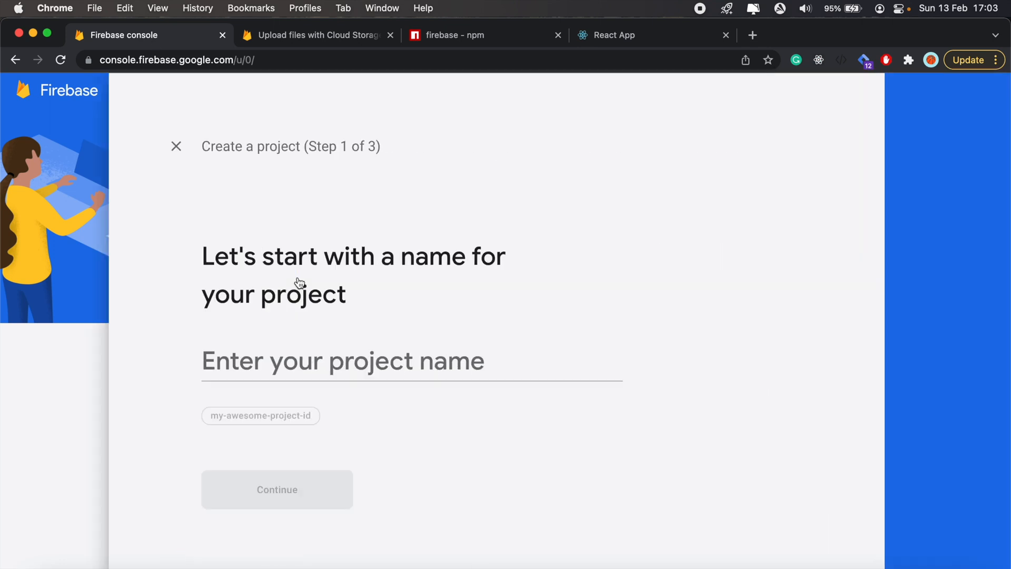
{"action": "left_click", "coordinate": [411, 360]}
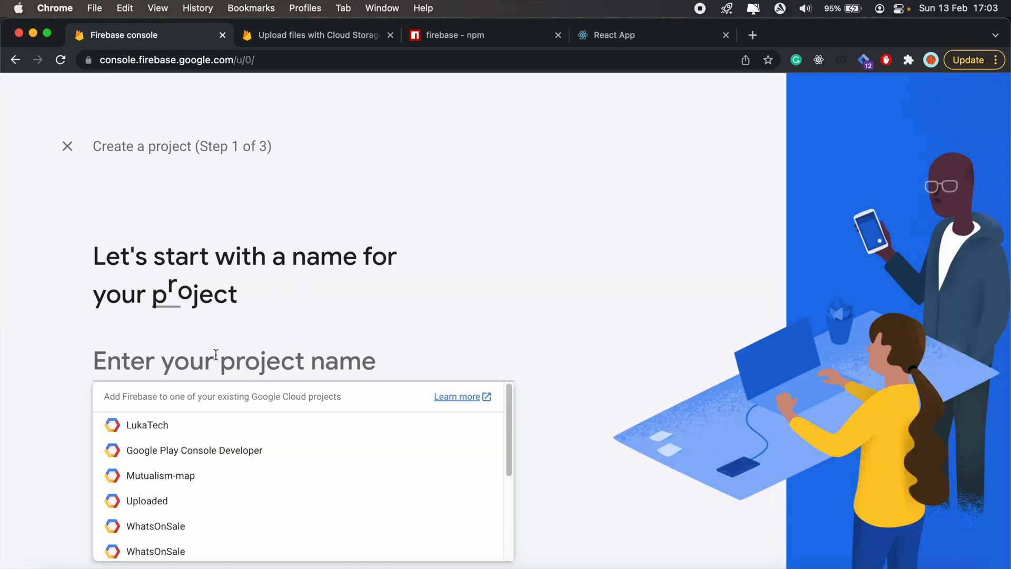
{"action": "type", "text": "fileUploads"}
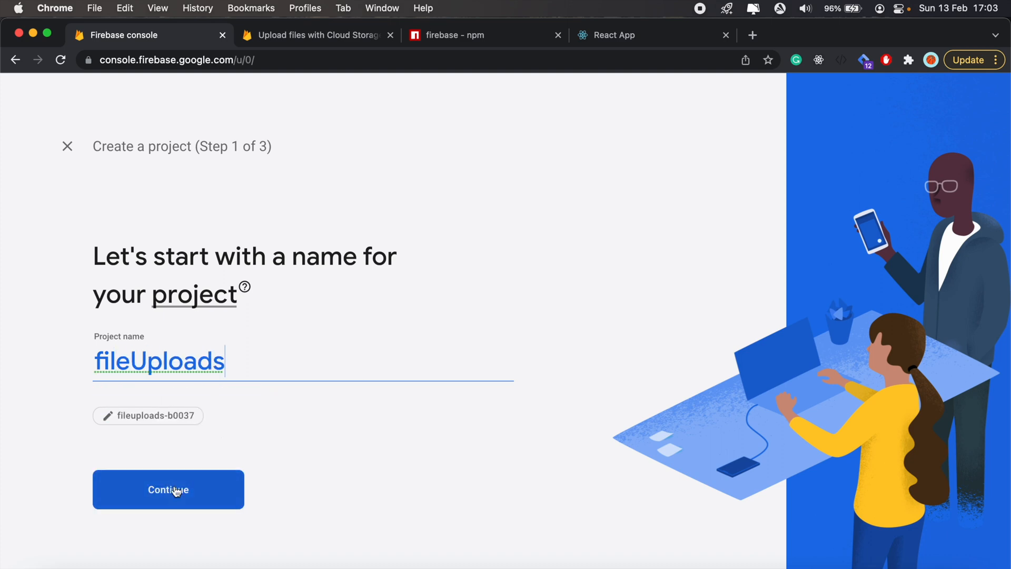
{"action": "left_click", "coordinate": [168, 489]}
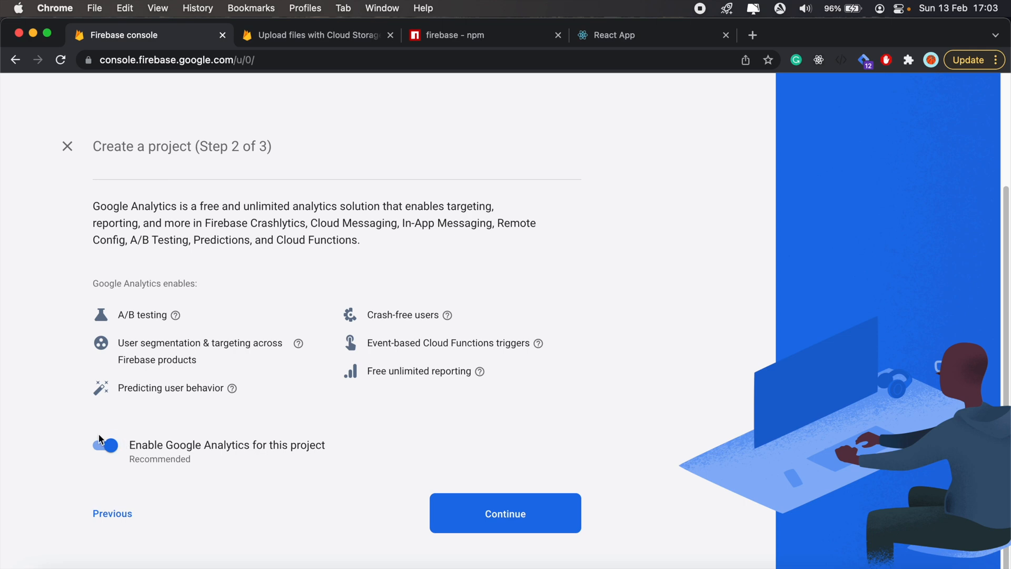
{"action": "left_click", "coordinate": [104, 445]}
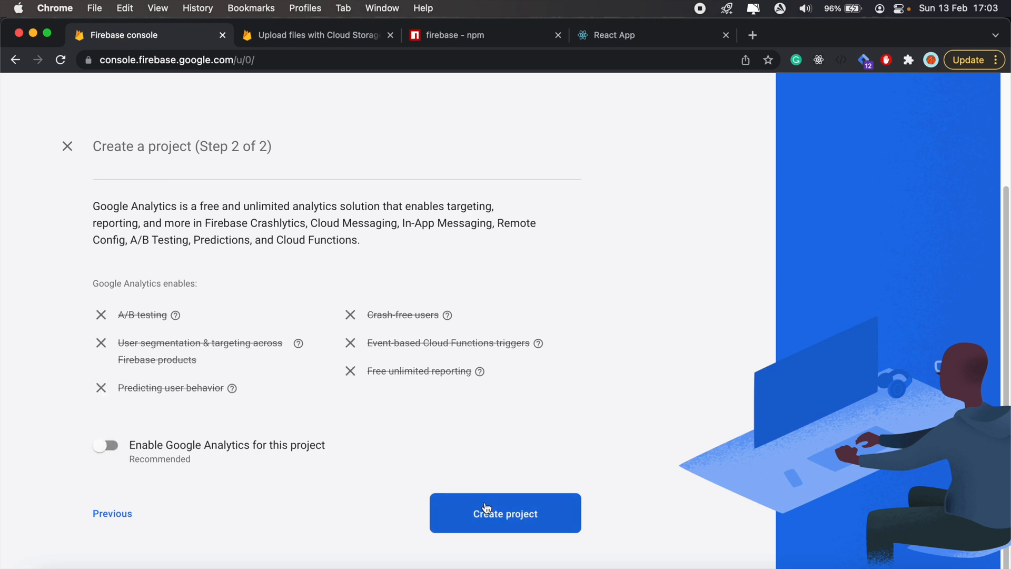
{"action": "left_click", "coordinate": [505, 513]}
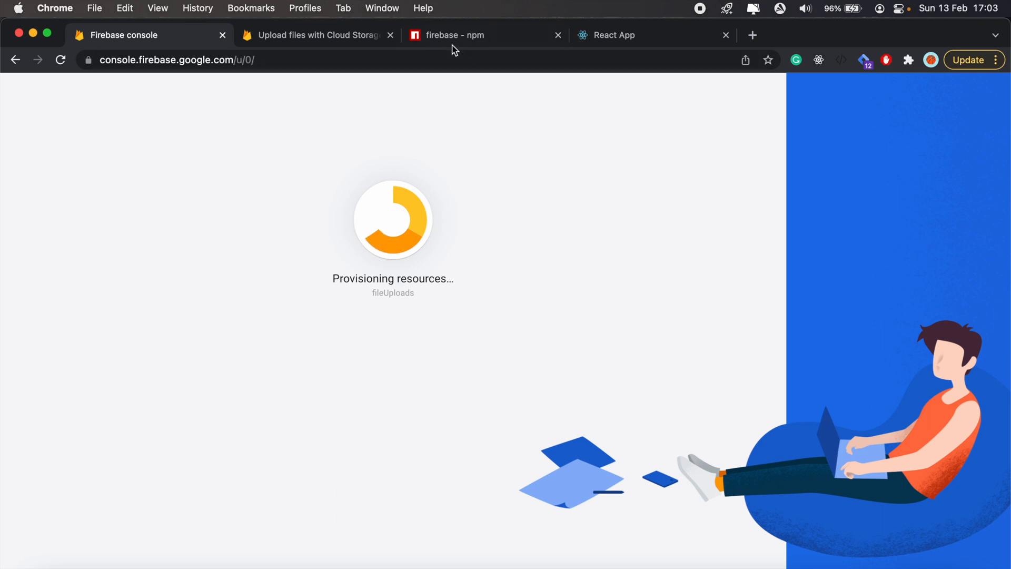
{"action": "mouse_move", "coordinate": [461, 35]}
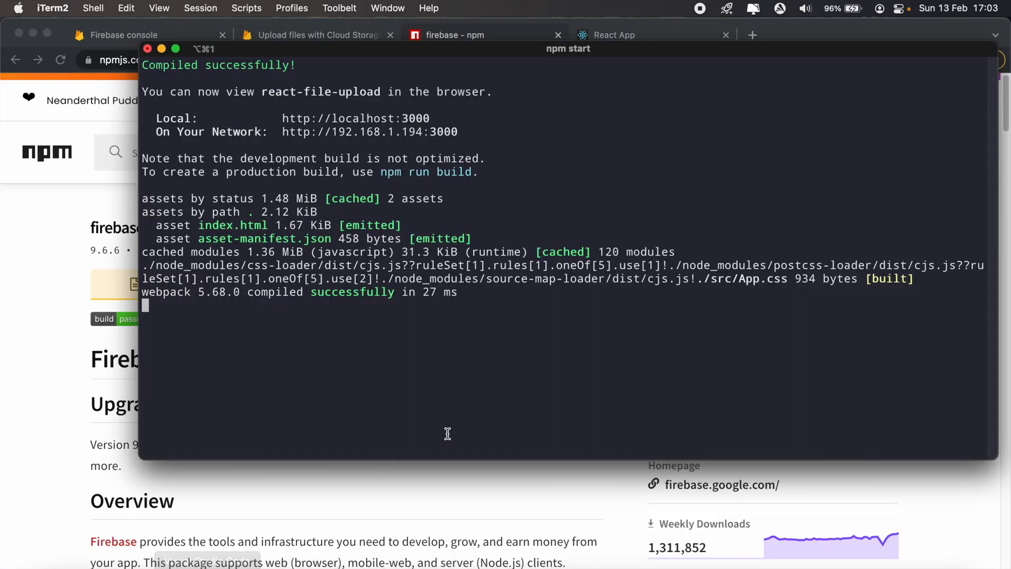
Stop the React dev server with Ctrl+C and run npm i firebase
{"action": "key", "text": "ctrl+c"}
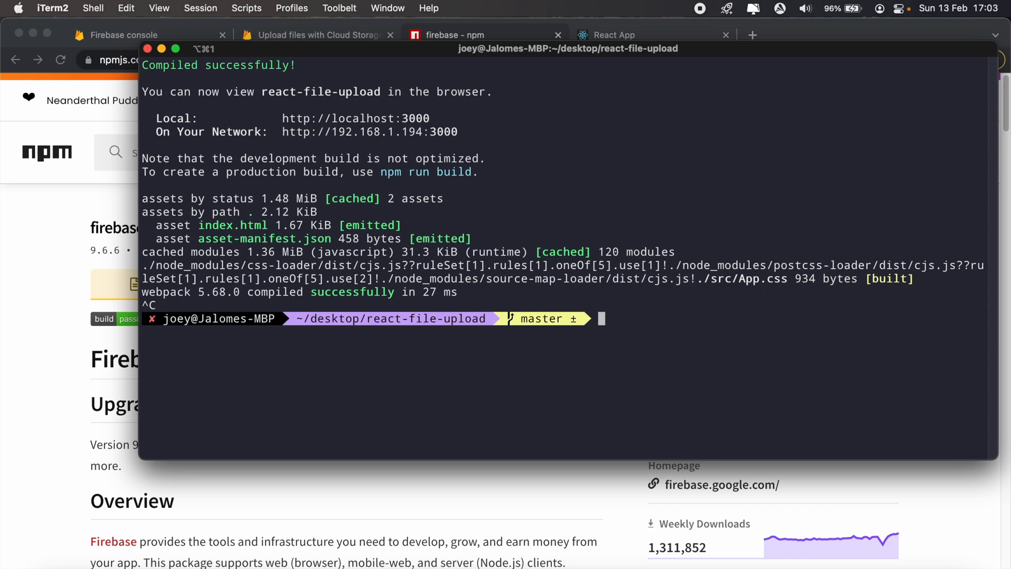
{"action": "type", "text": "npm i firebase"}
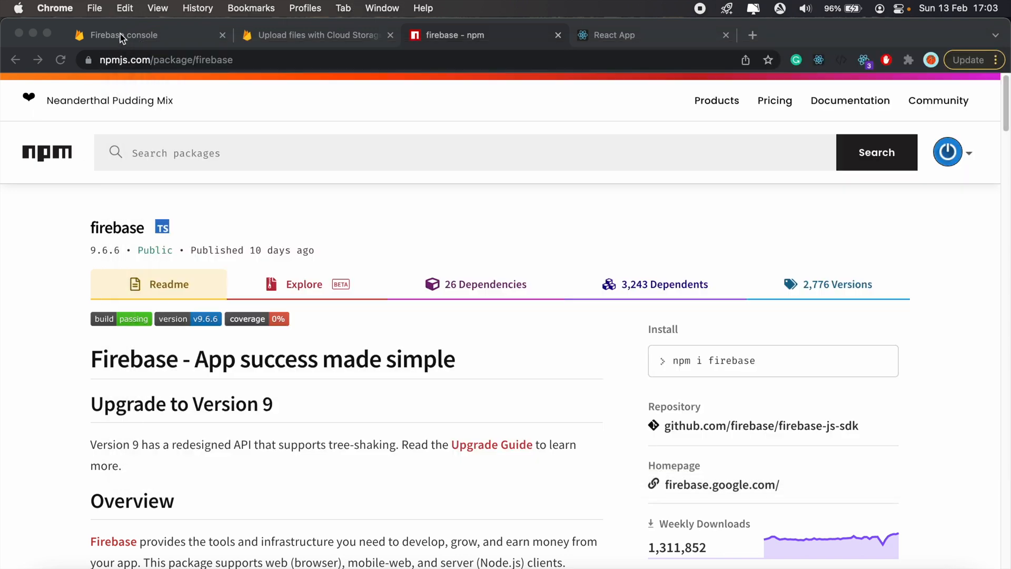
Enable Cloud Storage for fileUploads in test mode, then return to the project overview
{"action": "left_click", "coordinate": [125, 35]}
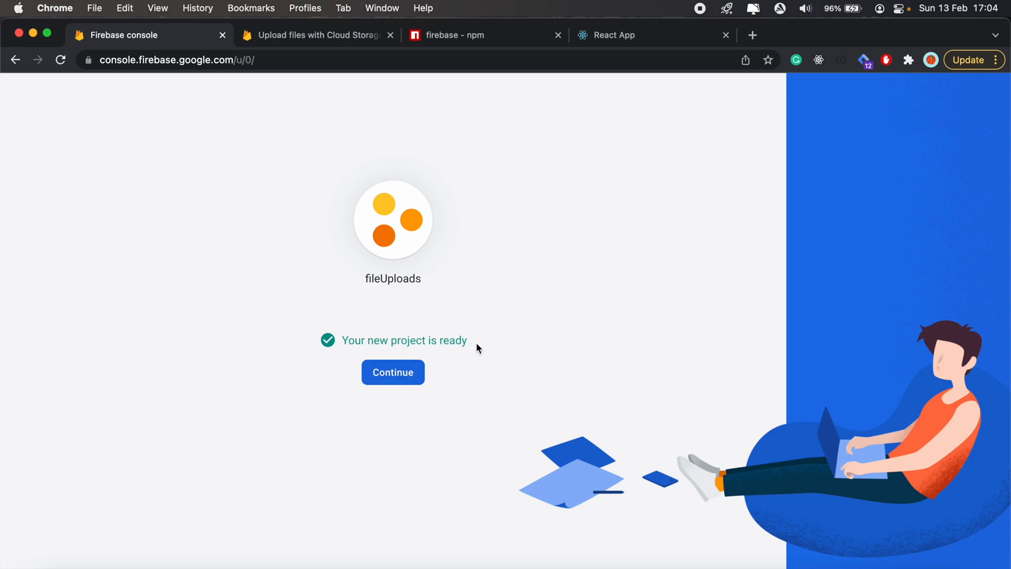
{"action": "left_click", "coordinate": [391, 372]}
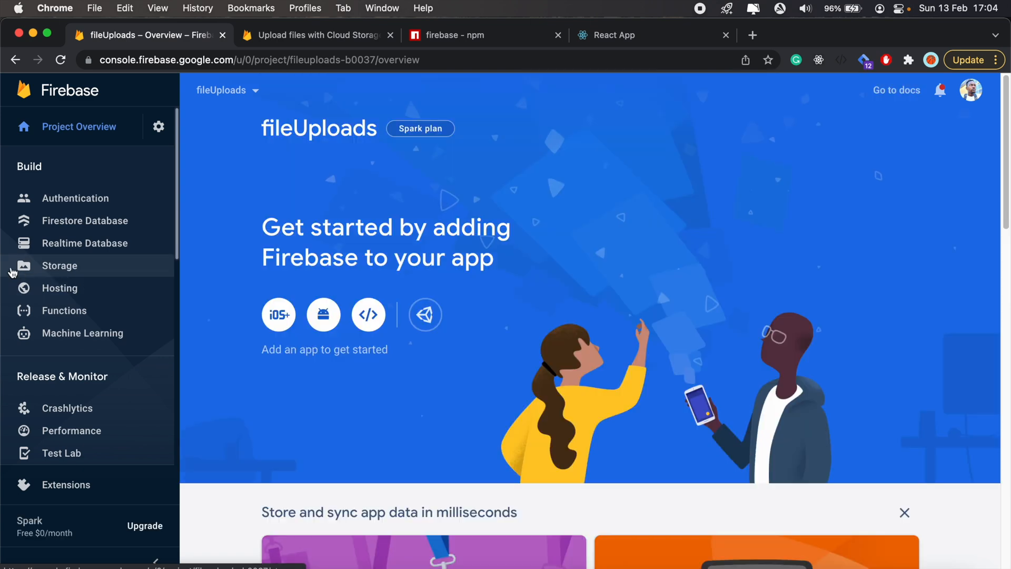
{"action": "left_click", "coordinate": [60, 265]}
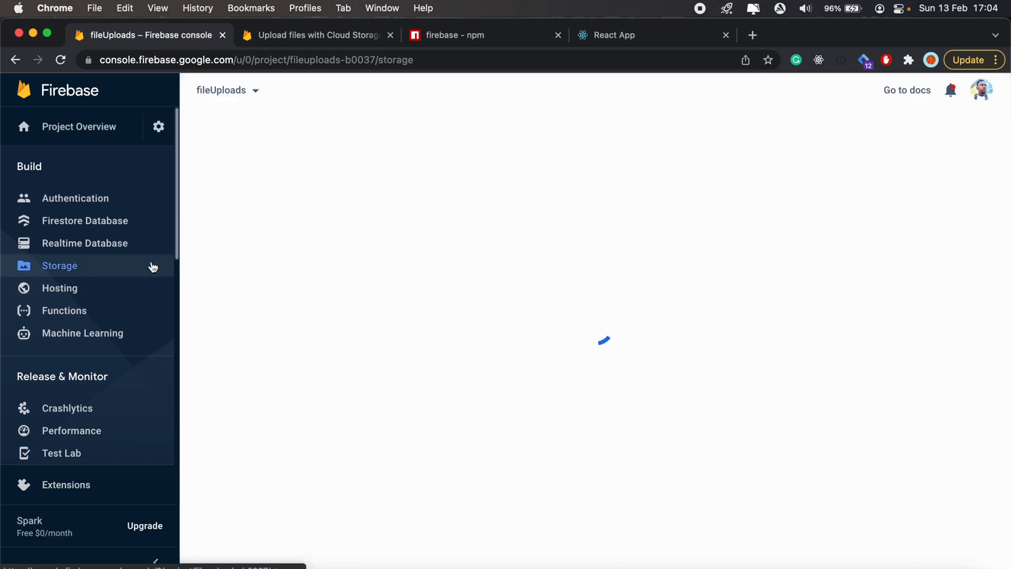
{"action": "left_click", "coordinate": [59, 265]}
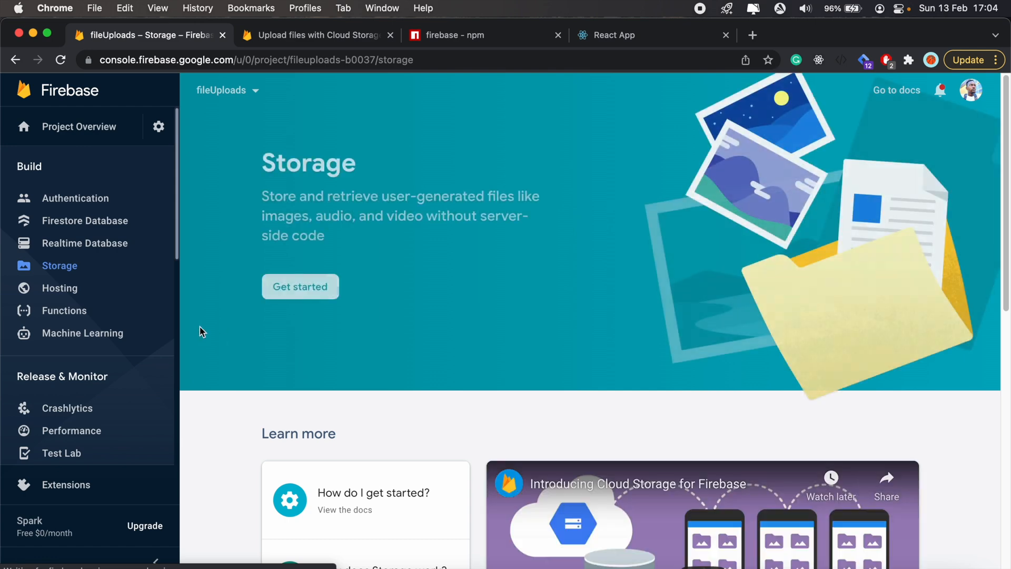
{"action": "left_click", "coordinate": [299, 287]}
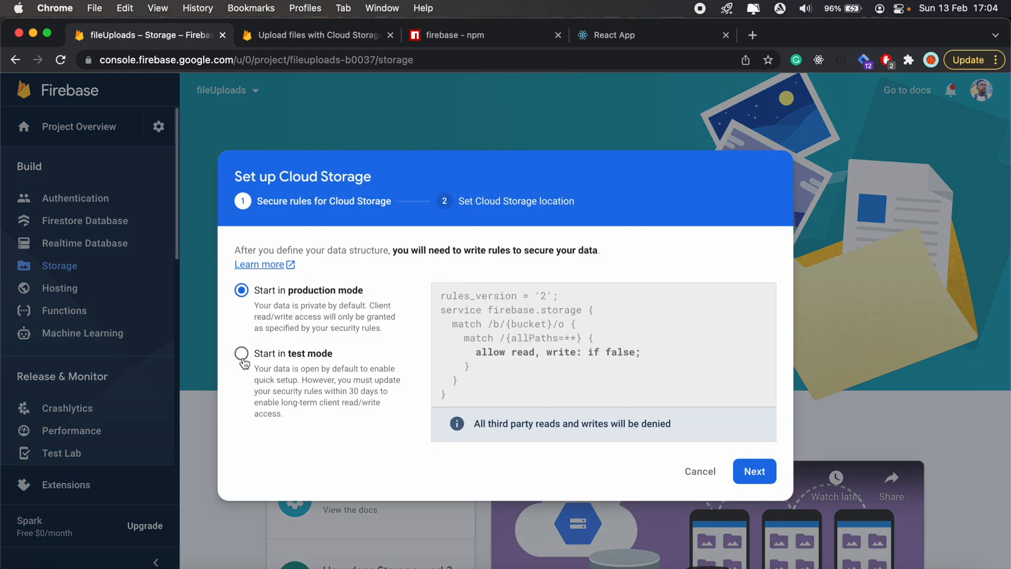
{"action": "left_click", "coordinate": [754, 471]}
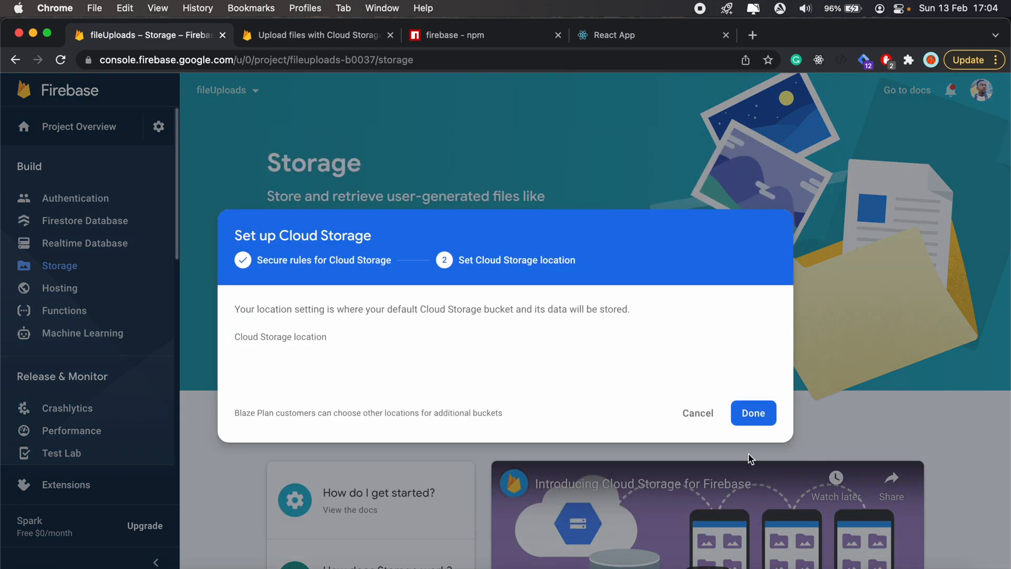
{"action": "left_click", "coordinate": [752, 412]}
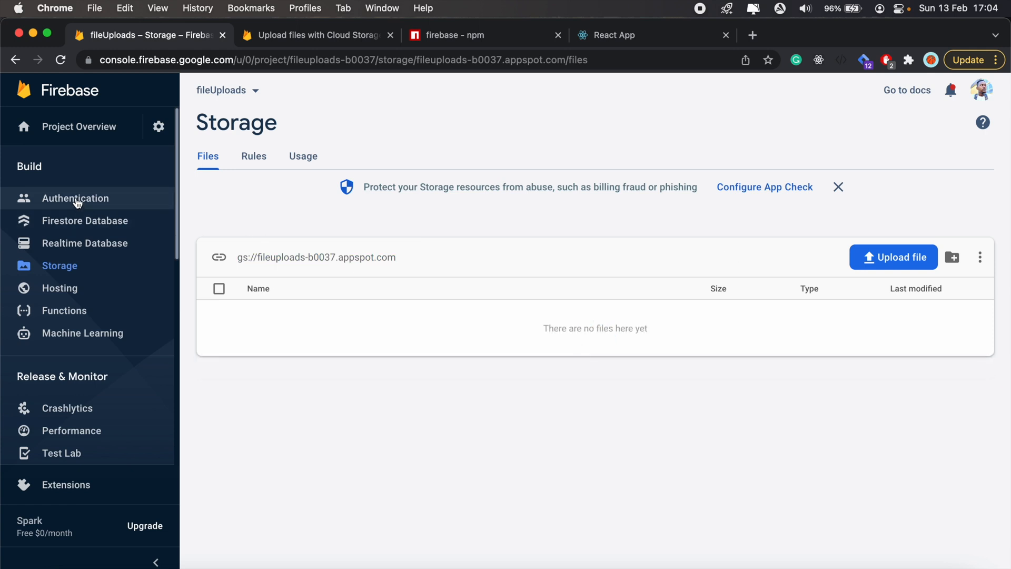
{"action": "left_click", "coordinate": [79, 127]}
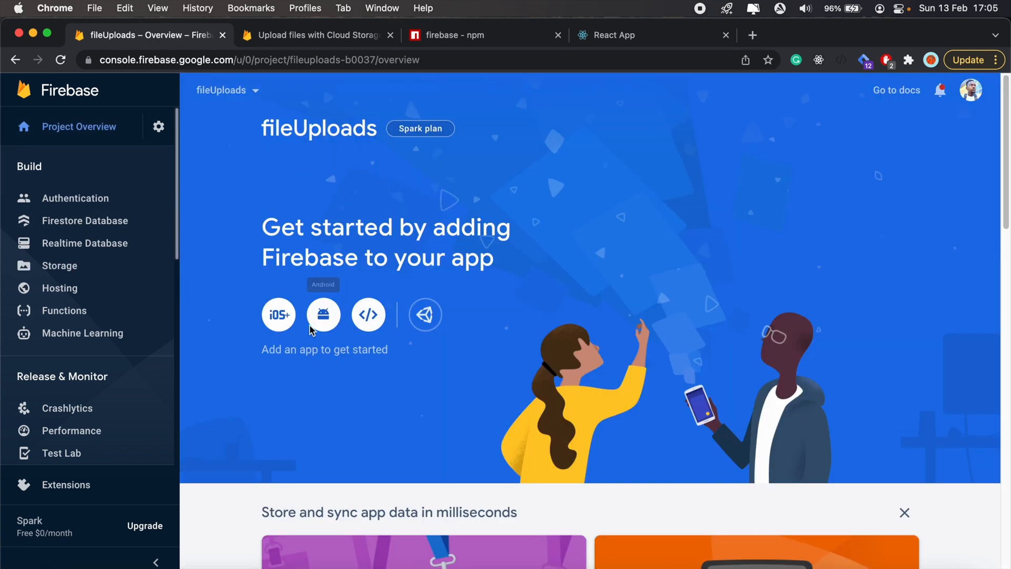
Register a web app with the nickname 'file-upload'
{"action": "left_click", "coordinate": [367, 314]}
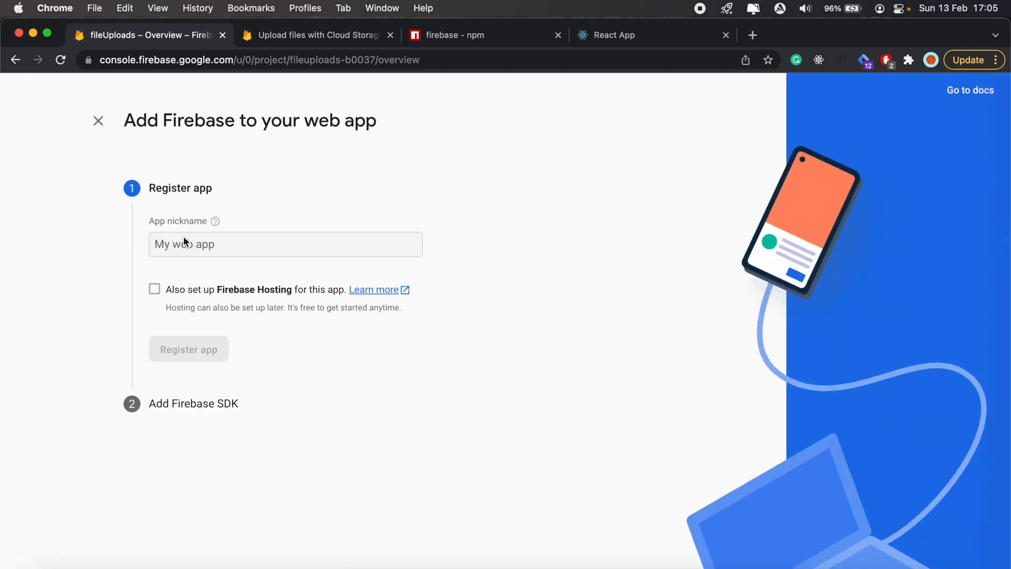
{"action": "left_click", "coordinate": [285, 244]}
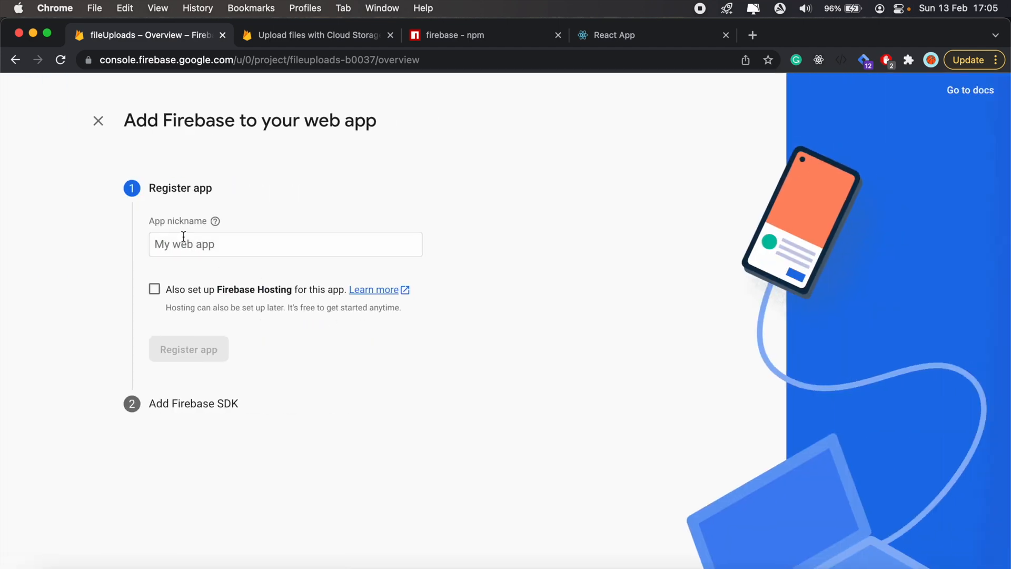
{"action": "type", "text": "file"}
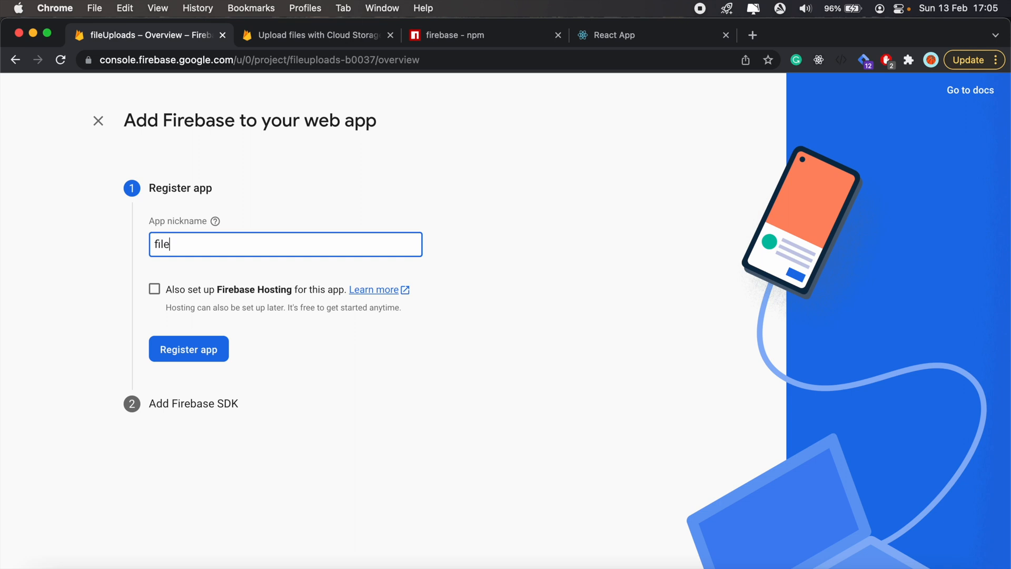
{"action": "type", "text": "-upload"}
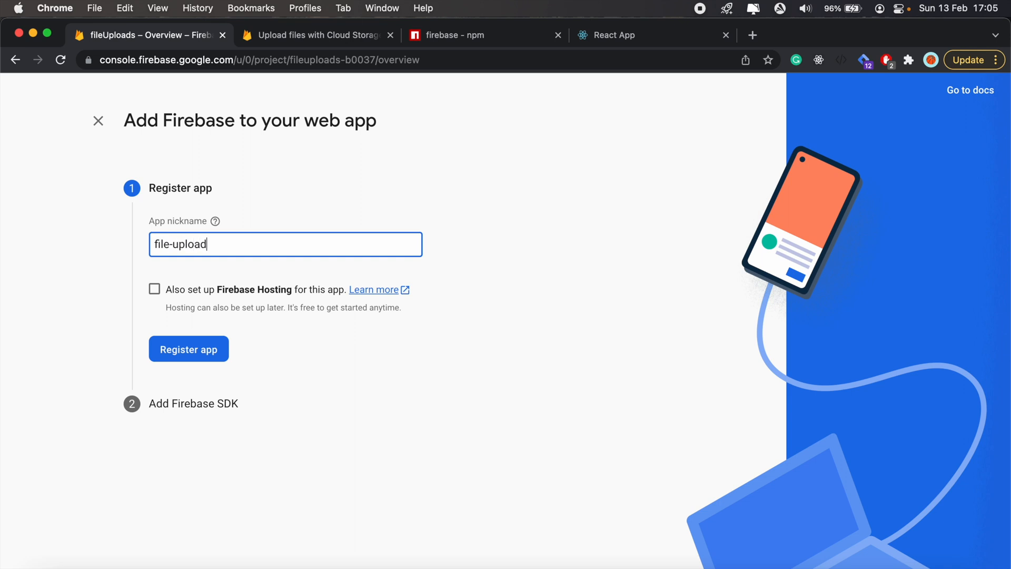
{"action": "left_click", "coordinate": [188, 349]}
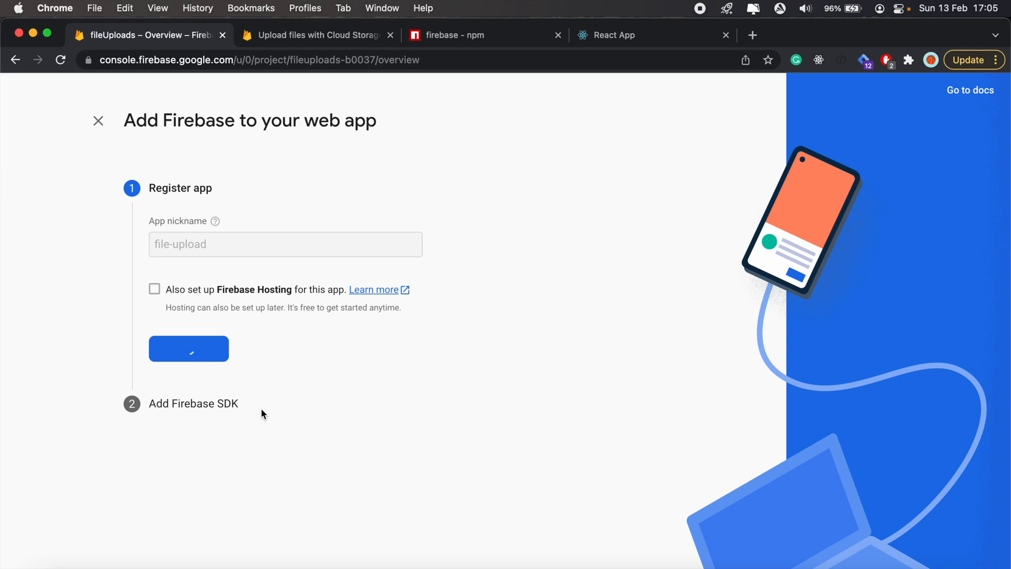
{"action": "left_click", "coordinate": [189, 348]}
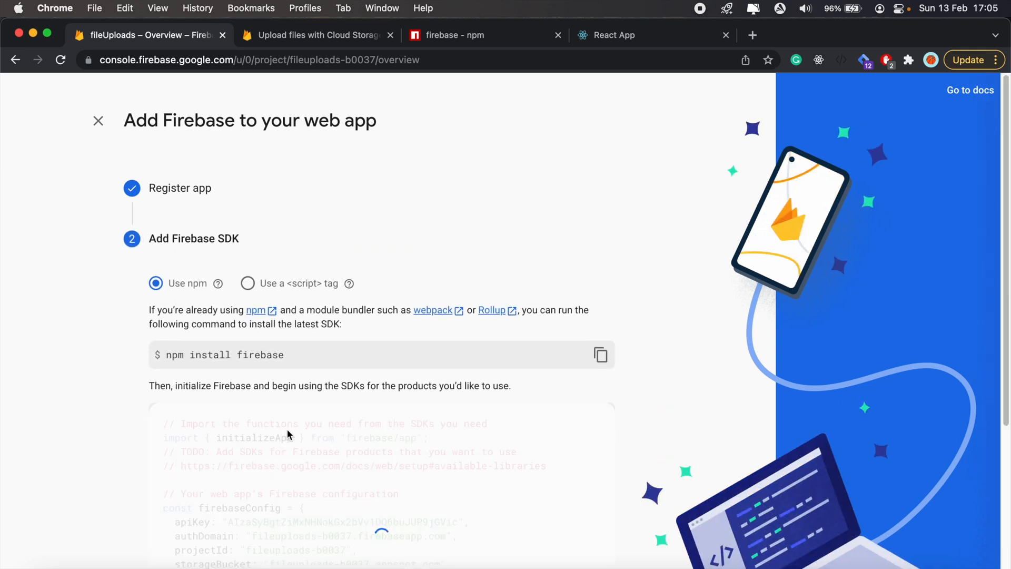
Copy the firebaseConfig initialization snippet from the Add Firebase SDK step
{"action": "scroll", "scroll_direction": "down", "scroll_amount": 3}
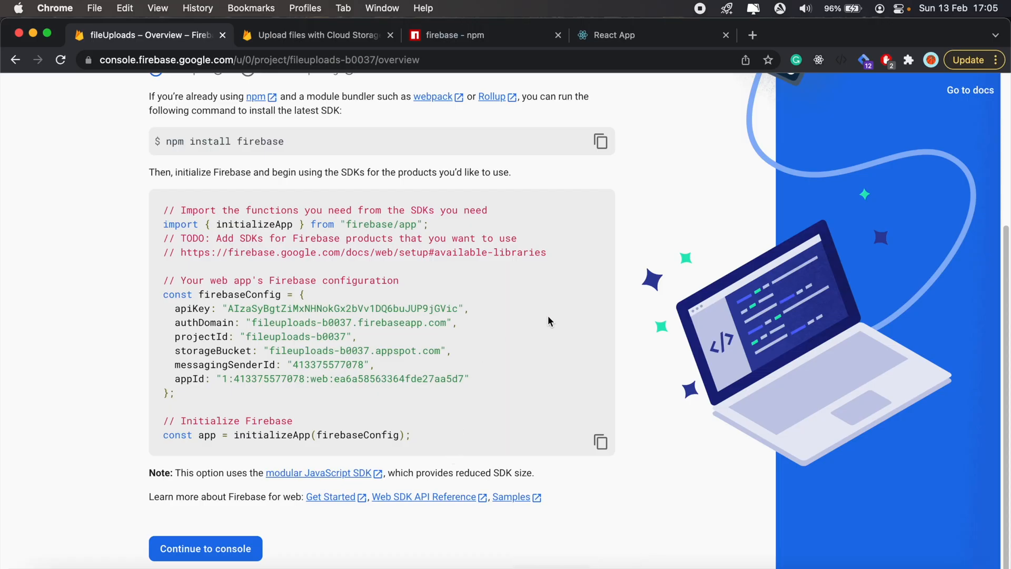
{"action": "left_click", "coordinate": [599, 442]}
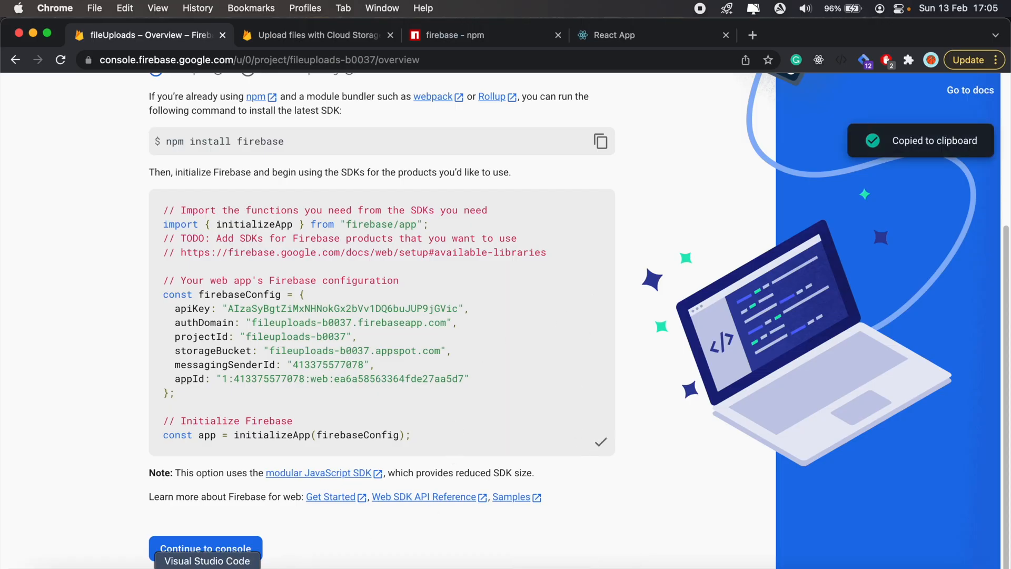
{"action": "left_click", "coordinate": [207, 560]}
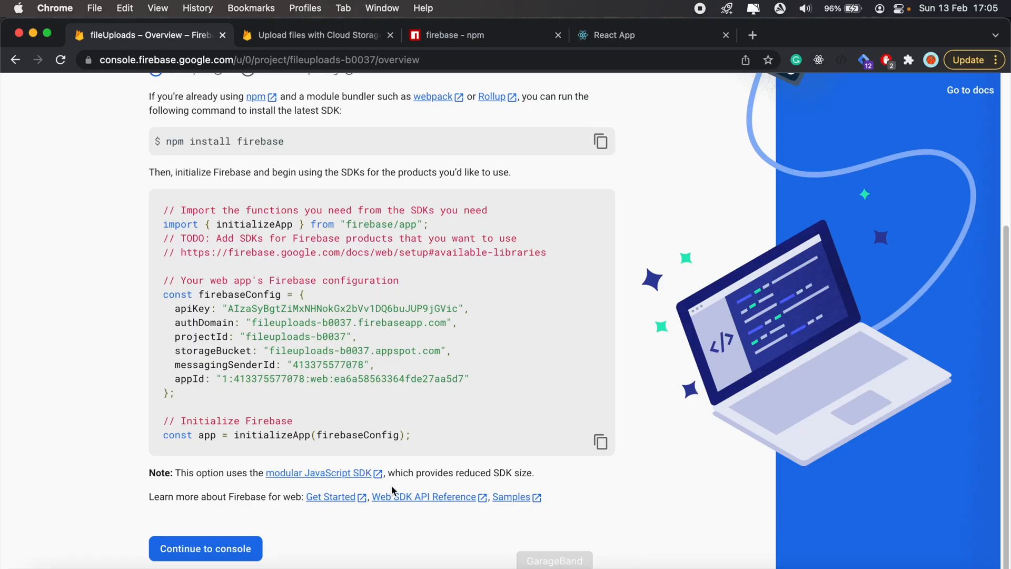
{"action": "left_click", "coordinate": [205, 549]}
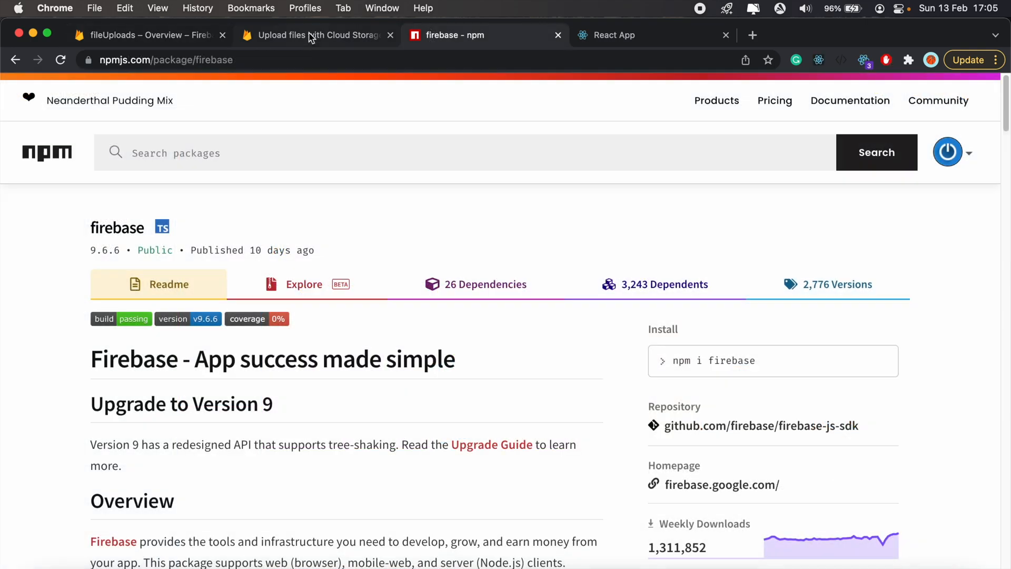
Switch to the 'Upload files with Cloud Storage' documentation tab
{"action": "left_click", "coordinate": [309, 34]}
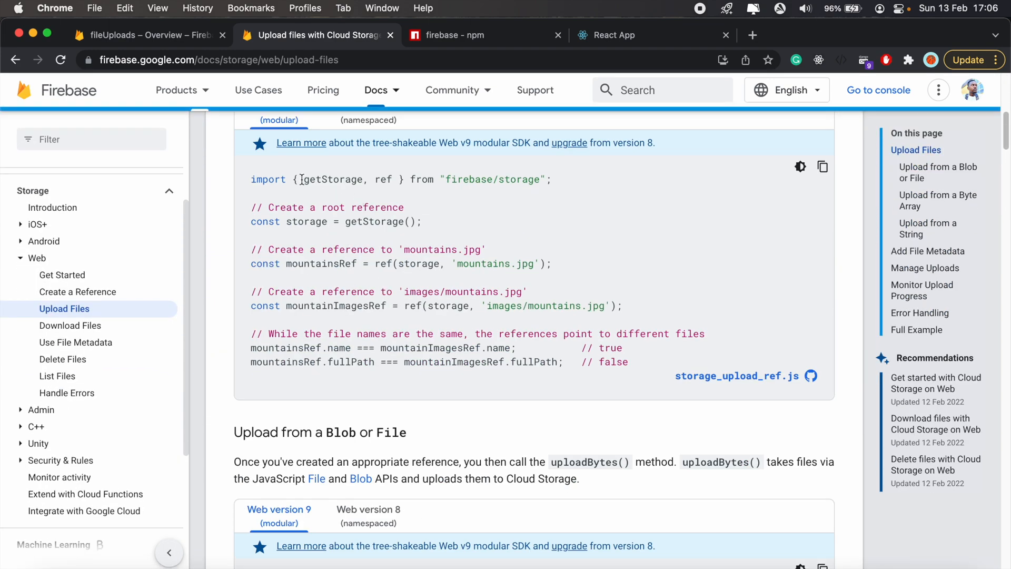
{"action": "mouse_move", "coordinate": [250, 187]}
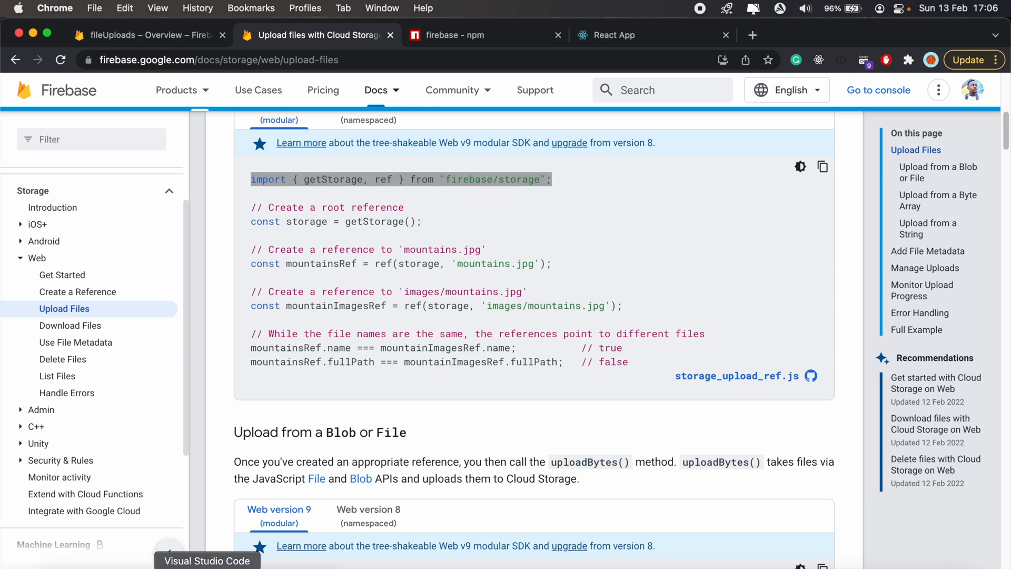
In firebase.js, import getStorage, export storage_bucket = getStorage(app), and save
{"action": "left_click", "coordinate": [207, 560]}
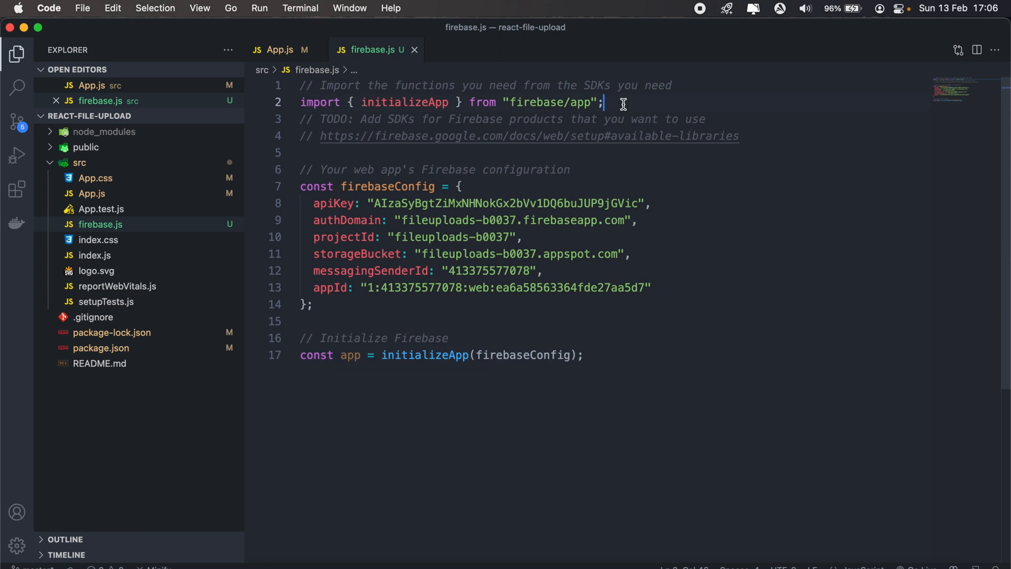
{"action": "type", "text": "import { getStorage, ref } from \"firebase/storage\";"}
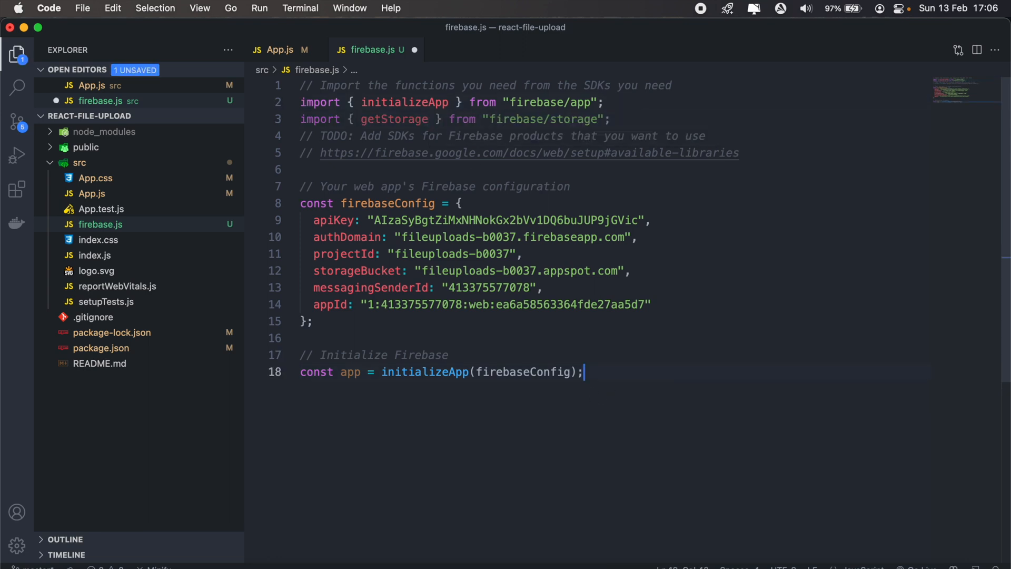
{"action": "type", "text": "const storage"}
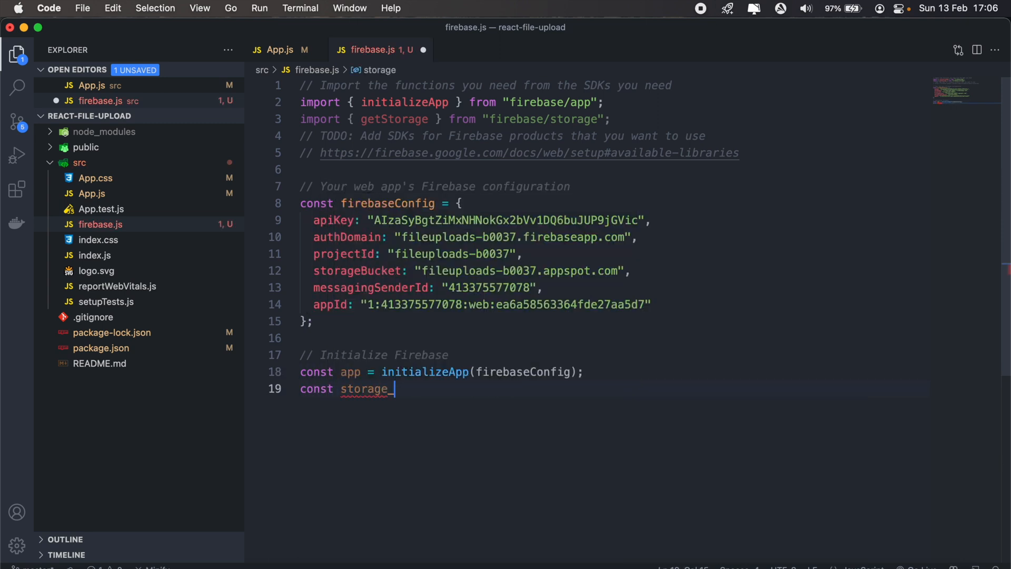
{"action": "type", "text": "bucket = app.storage();"}
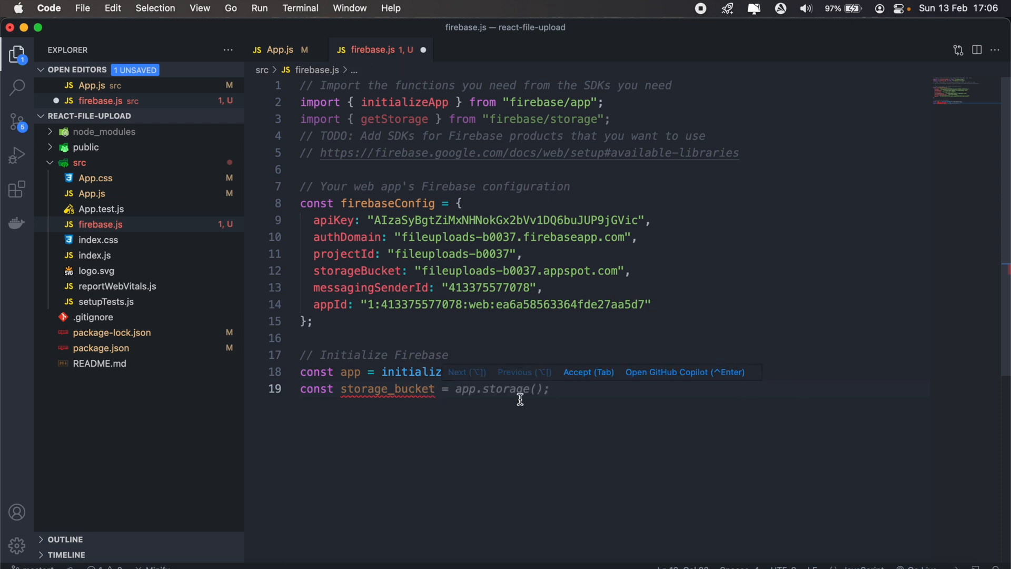
{"action": "key", "text": "Tab"}
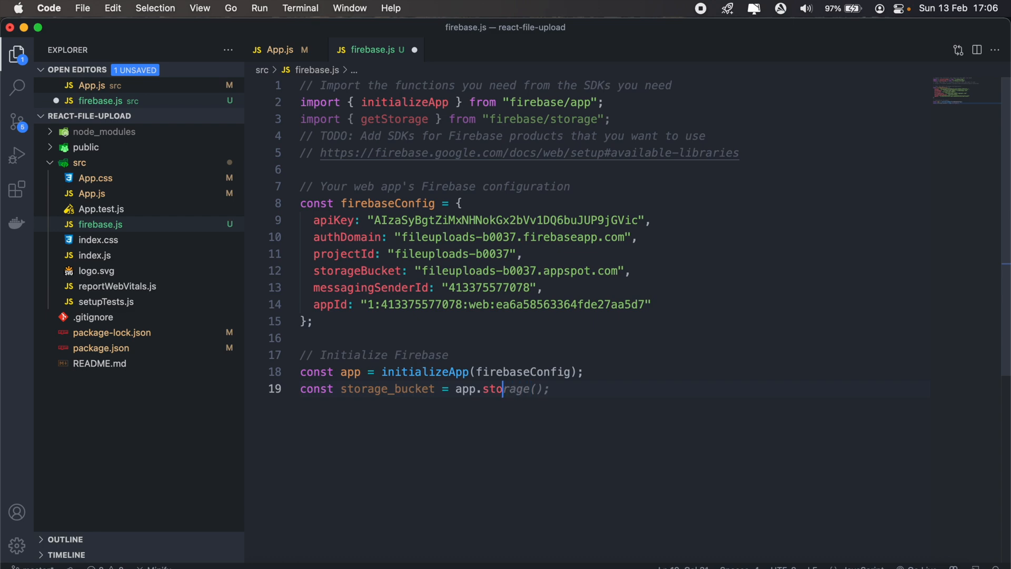
{"action": "type", "text": "getStorage("}
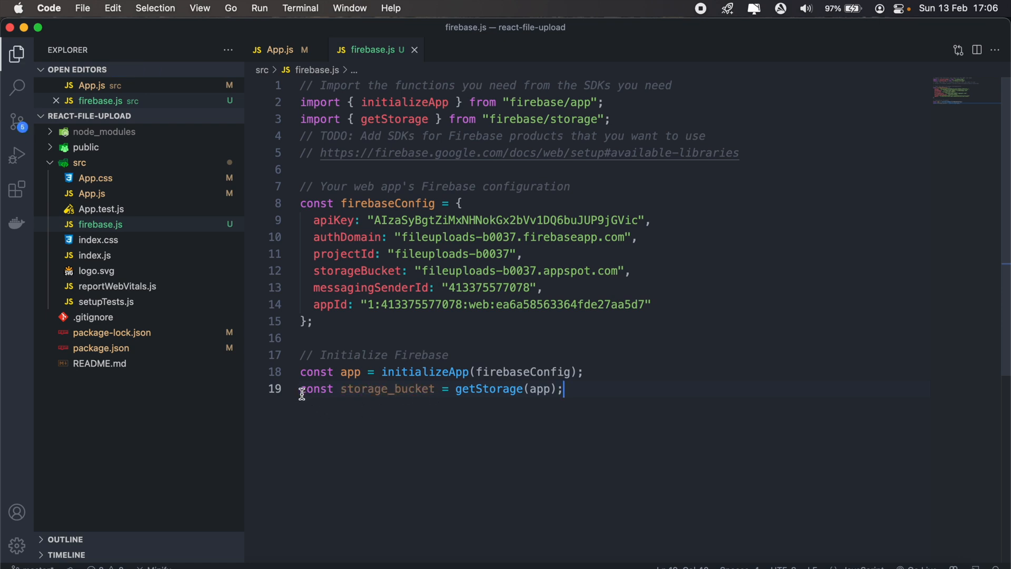
{"action": "type", "text": "export"}
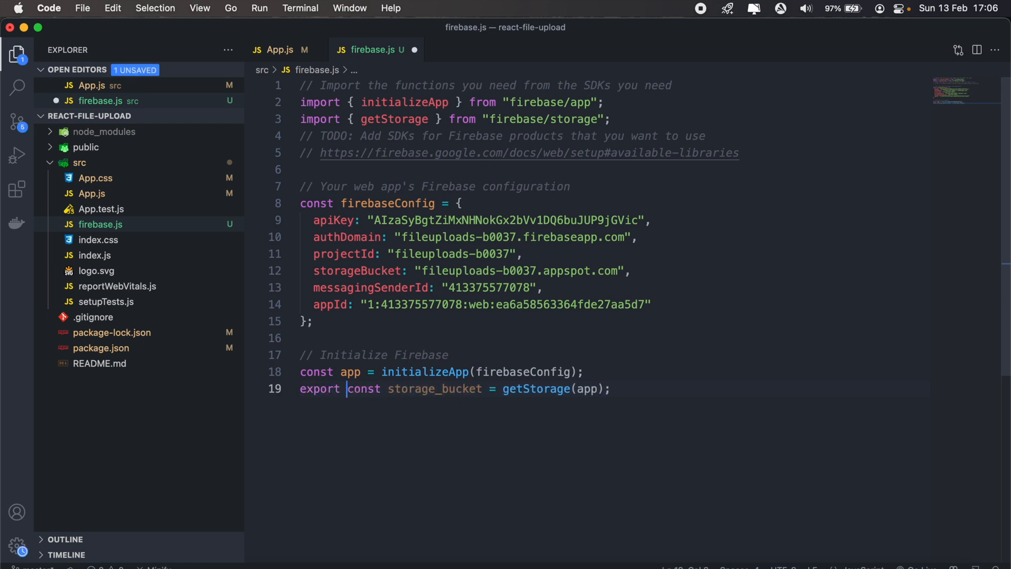
{"action": "key", "text": "cmd+s"}
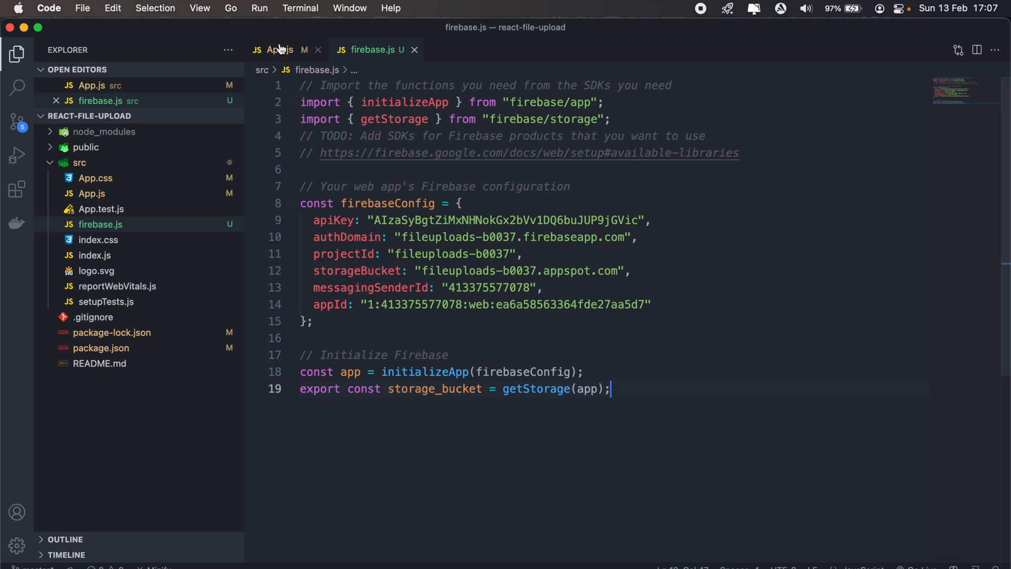
In App.js, import storage_bucket from './firebase' and ref, uploadBytesResumable from firebase/storage
{"action": "left_click", "coordinate": [279, 49]}
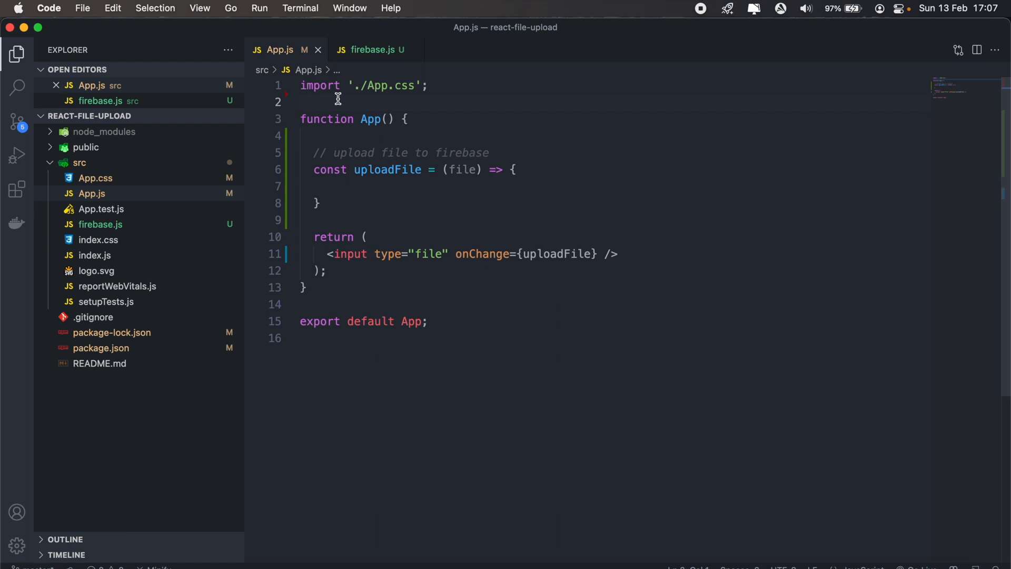
{"action": "type", "text": "import st"}
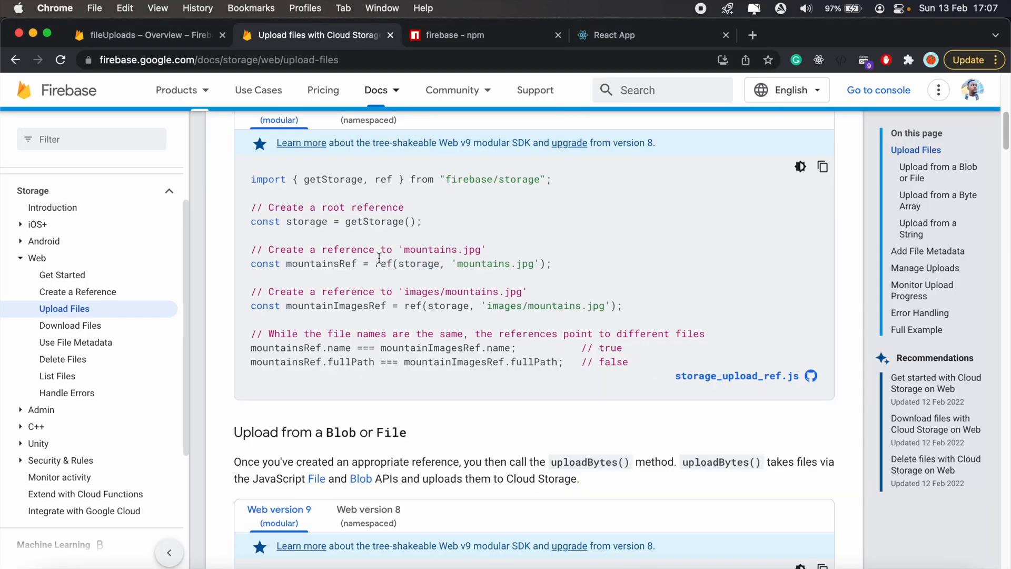
{"action": "double_click", "coordinate": [385, 179]}
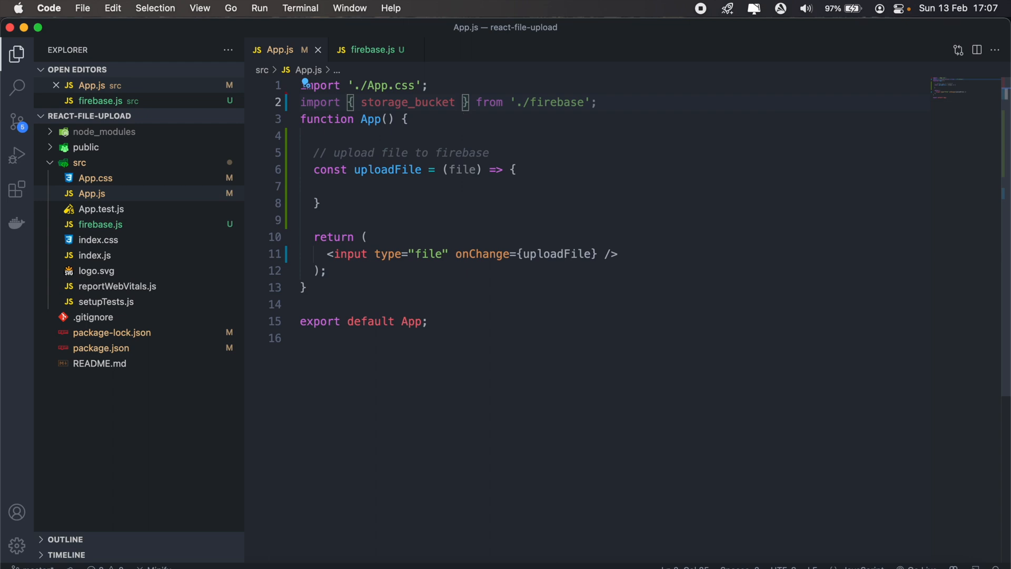
{"action": "type", "text": ", ref"}
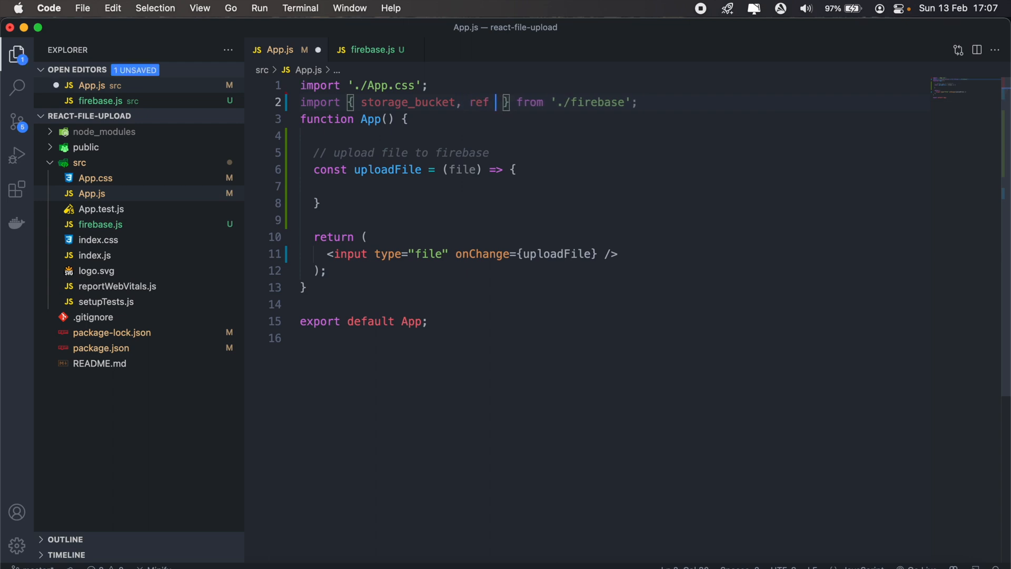
{"action": "key", "text": "Backspace"}
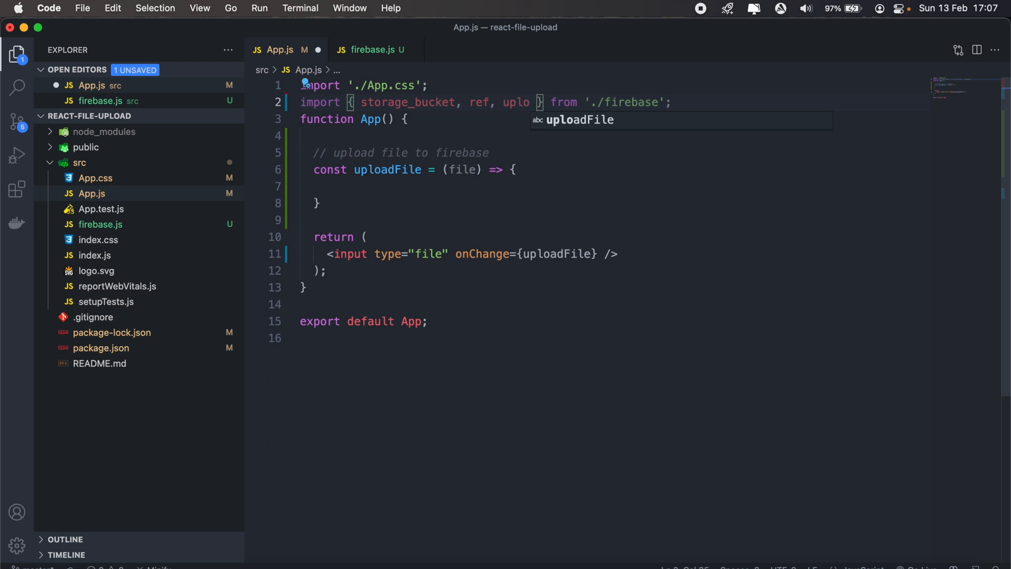
{"action": "key", "text": "backspace"}
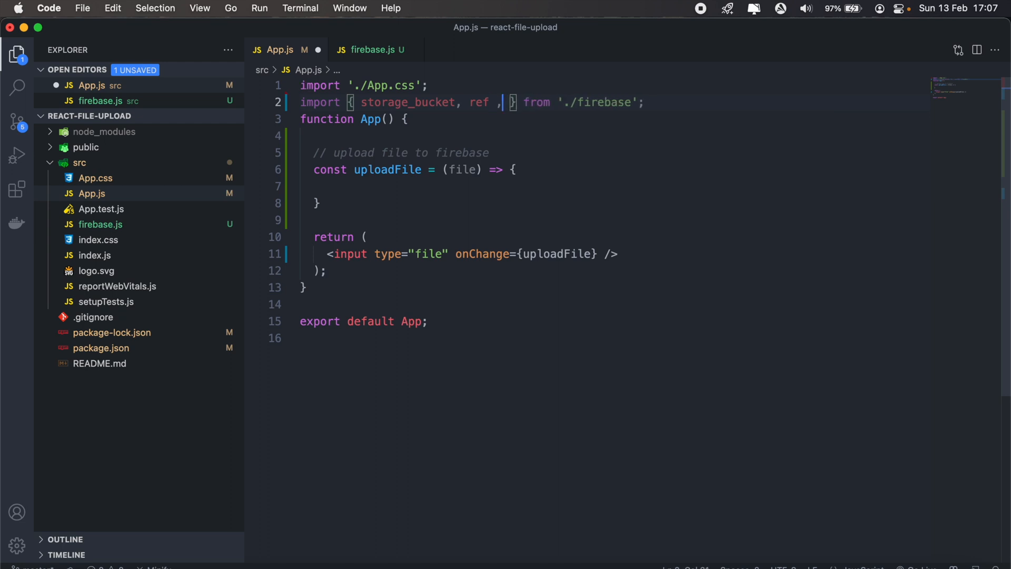
{"action": "key", "text": "Backspace"}
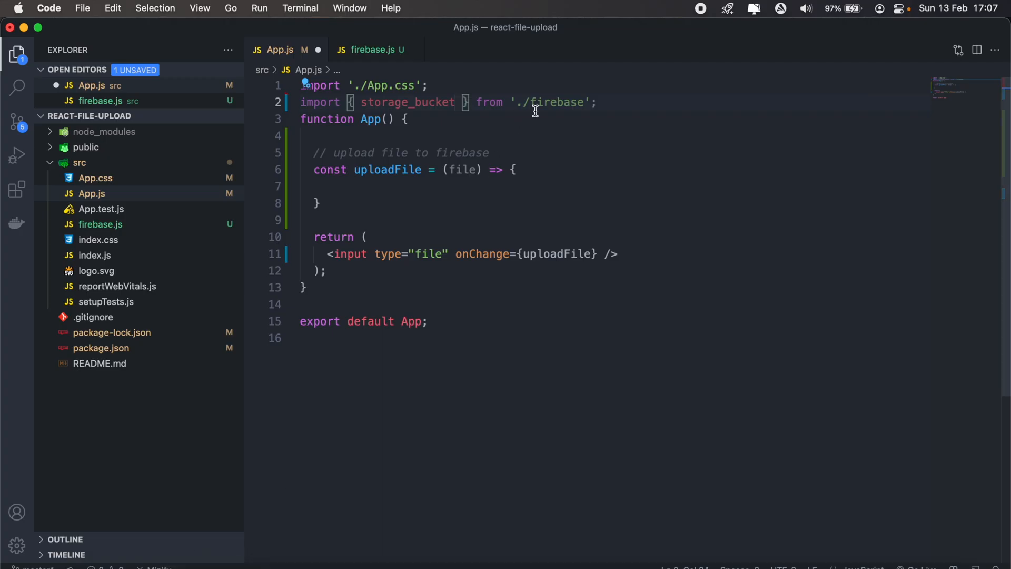
{"action": "type", "text": "import { getStorage, ref } from \"firebase/storage\";"}
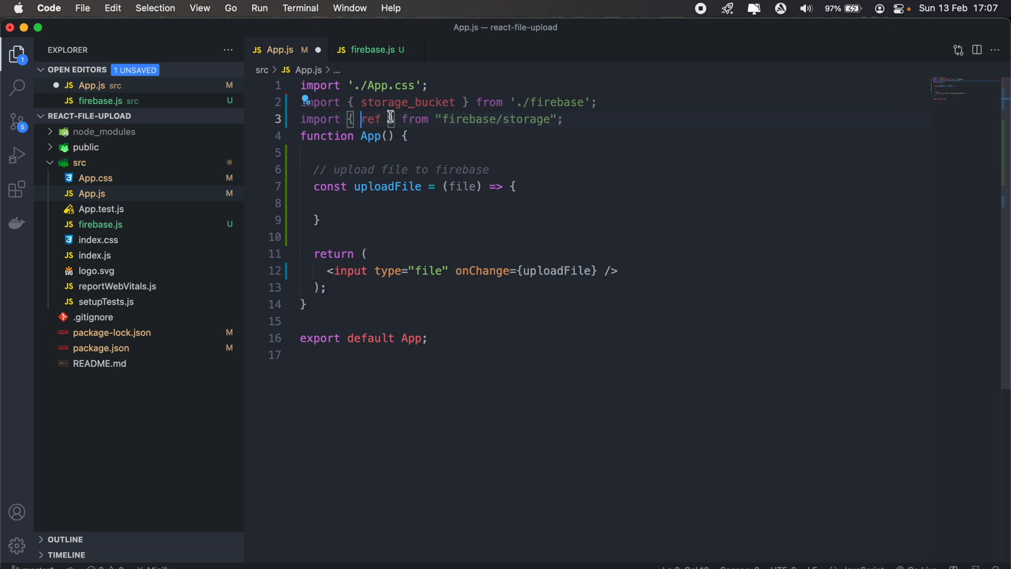
{"action": "type", "text": ", uploadBytesResumab"}
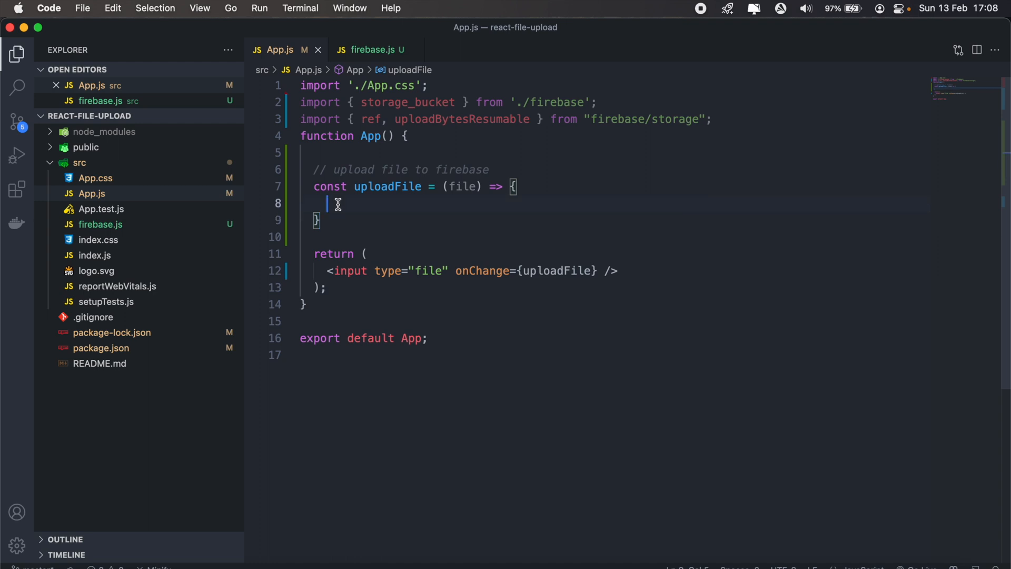
In uploadFile, set let file = e.target.files[0] and add a reference-creation comment
{"action": "type", "text": "let"}
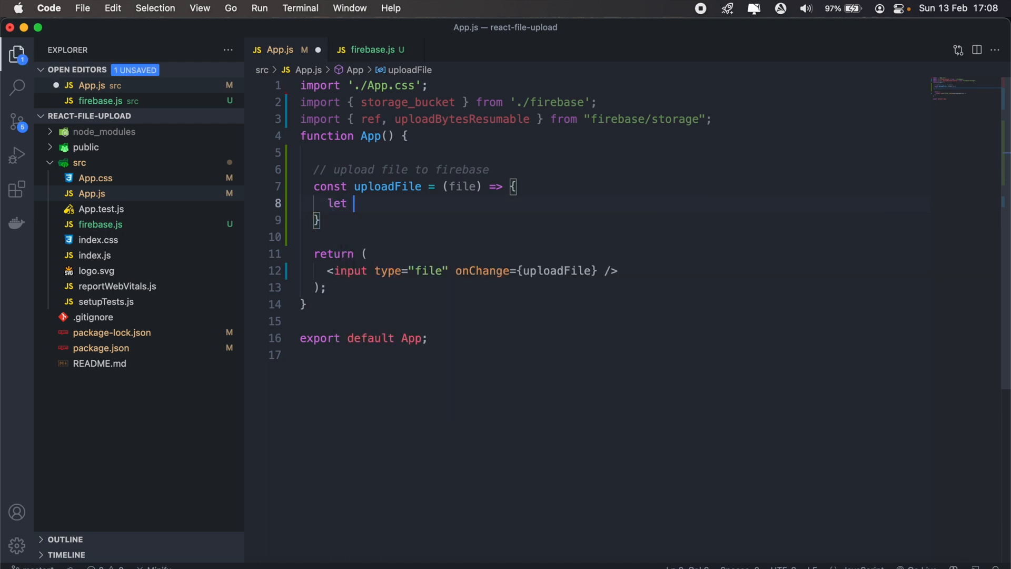
{"action": "type", "text": "file"}
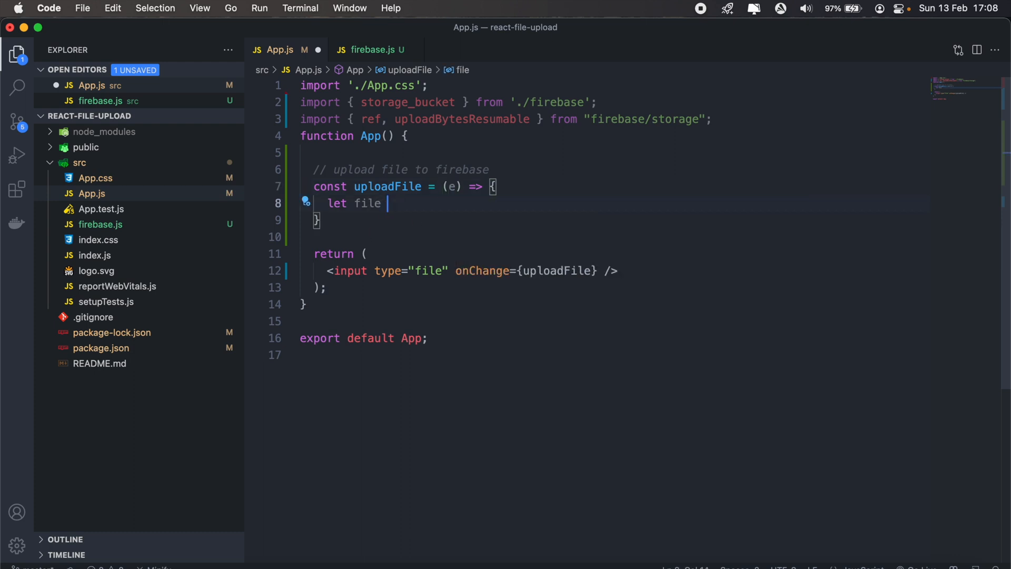
{"action": "type", "text": "= e.target.files[0];"}
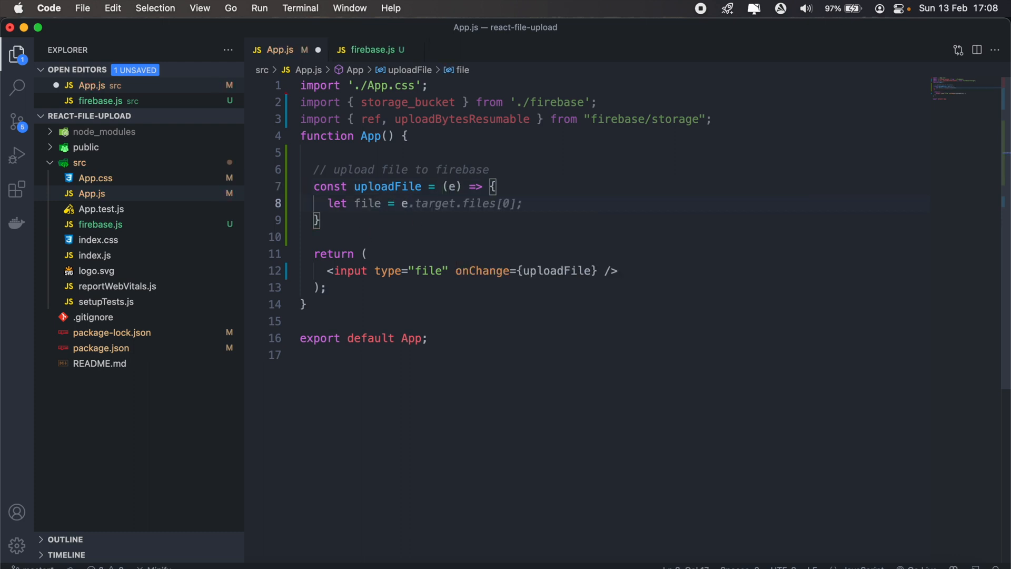
{"action": "type", "text": "a"}
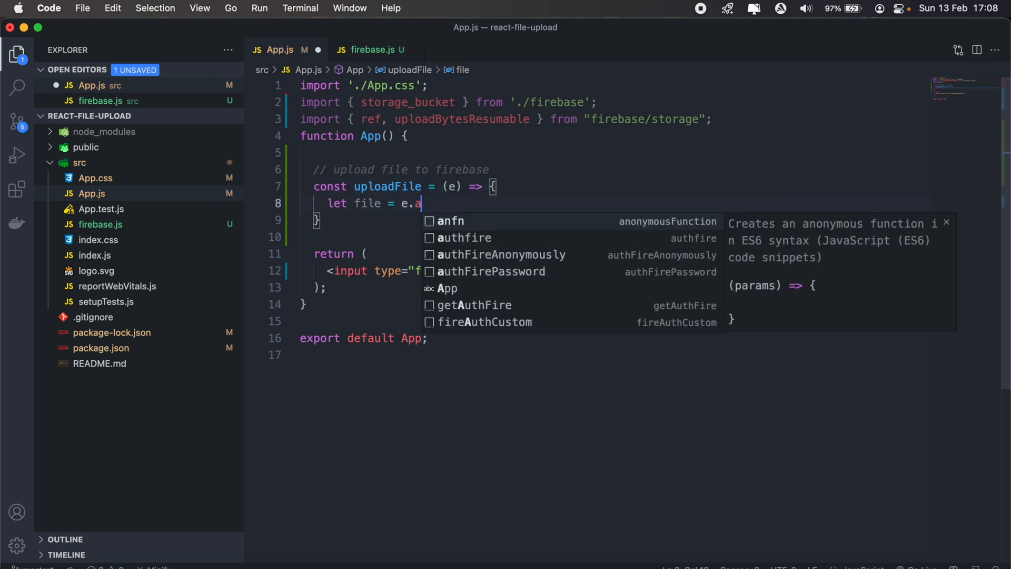
{"action": "type", "text": "target.files[0];"}
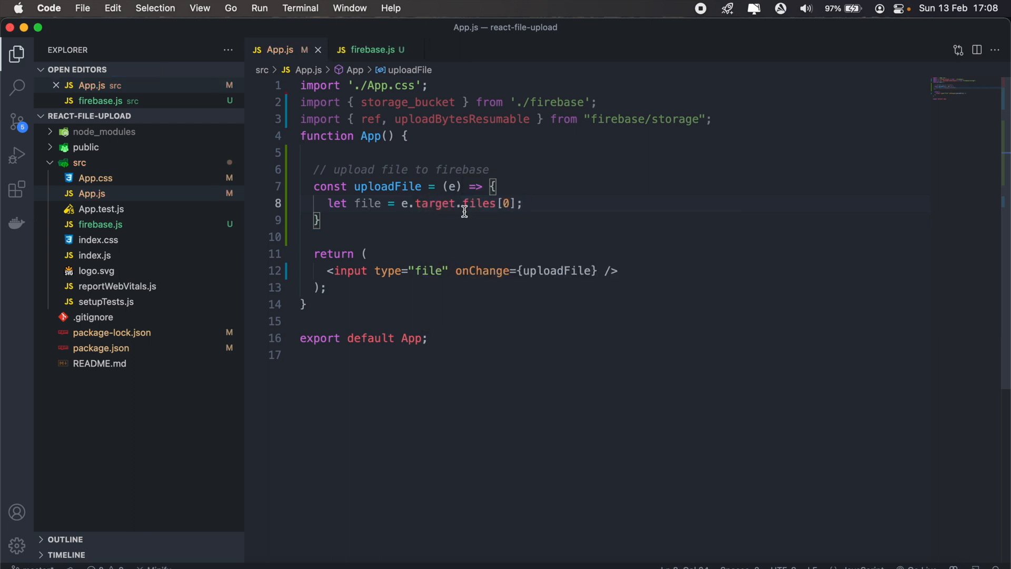
{"action": "type", "text": "let fileName = file.name;"}
{"action": "left_click", "coordinate": [616, 237]}
{"action": "type", "text": "// create a reference to the file to be uploaded"}
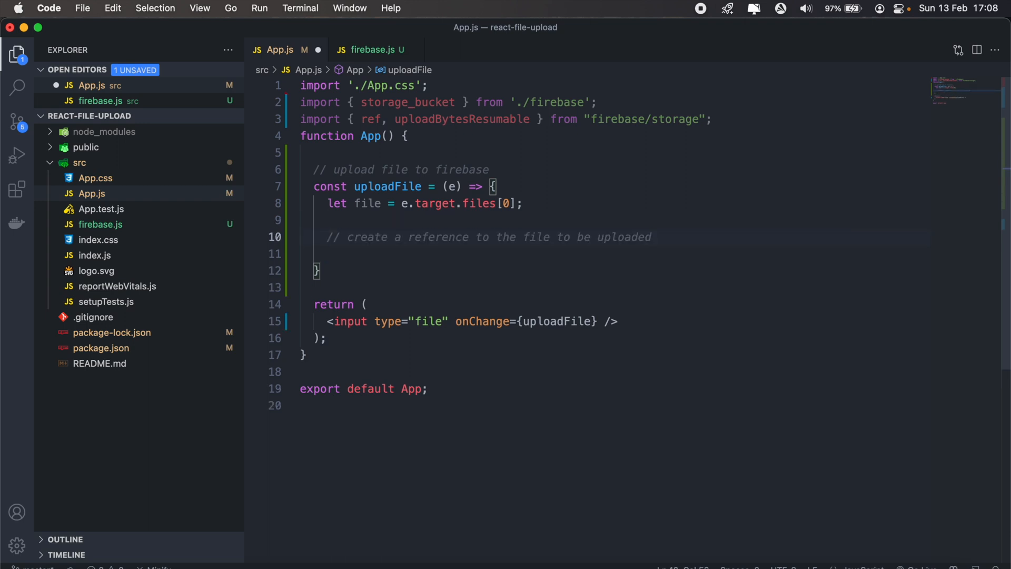
Define fileRef = ref(storage_bucket, file.name) and add a '// upload the file' comment
{"action": "type", "text": "let fileRef = storage_bucket.ref(file.name);"}
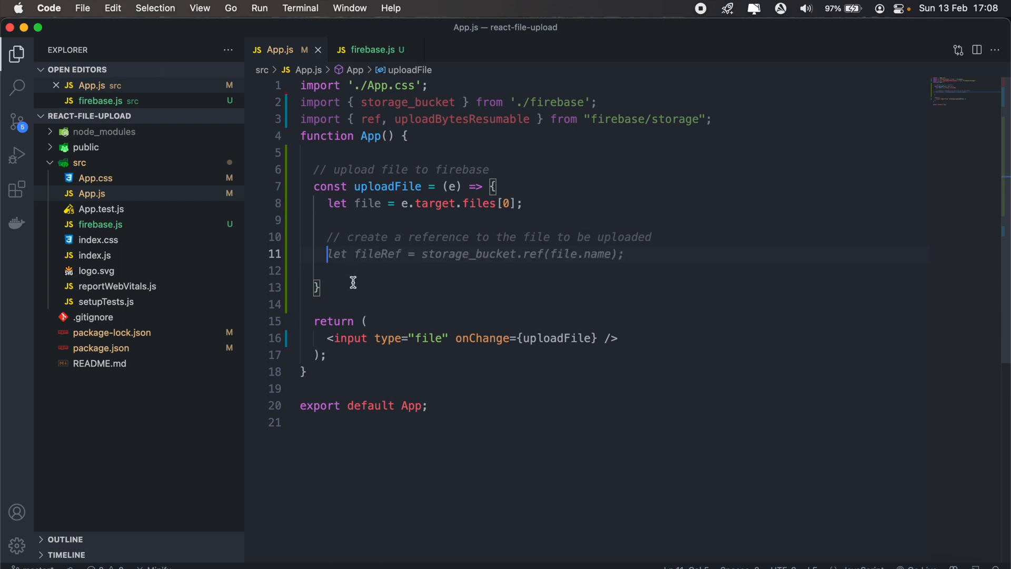
{"action": "mouse_move", "coordinate": [425, 276]}
{"action": "type", "text": "let fileR"}
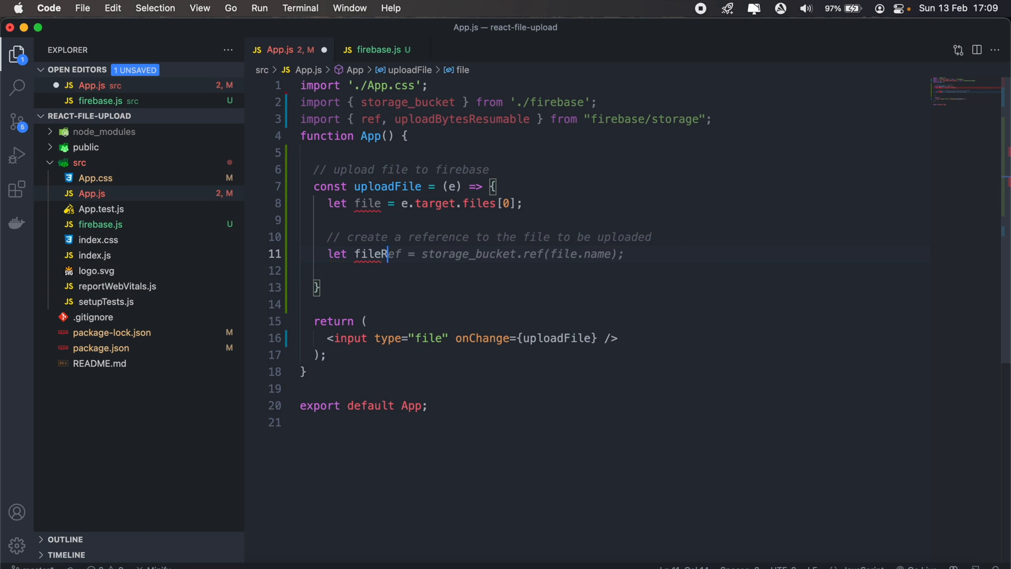
{"action": "type", "text": "ef"}
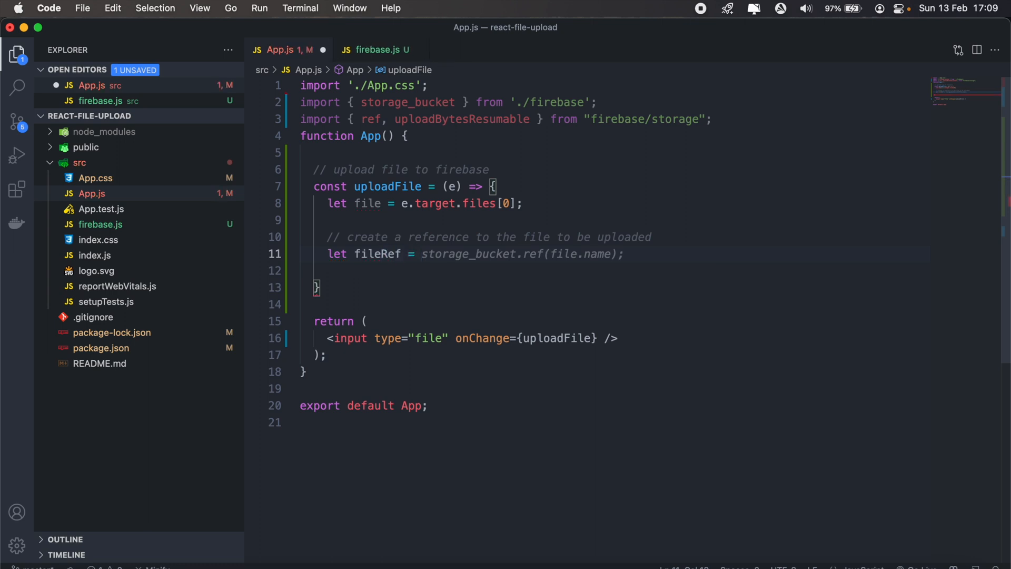
{"action": "type", "text": "ref"}
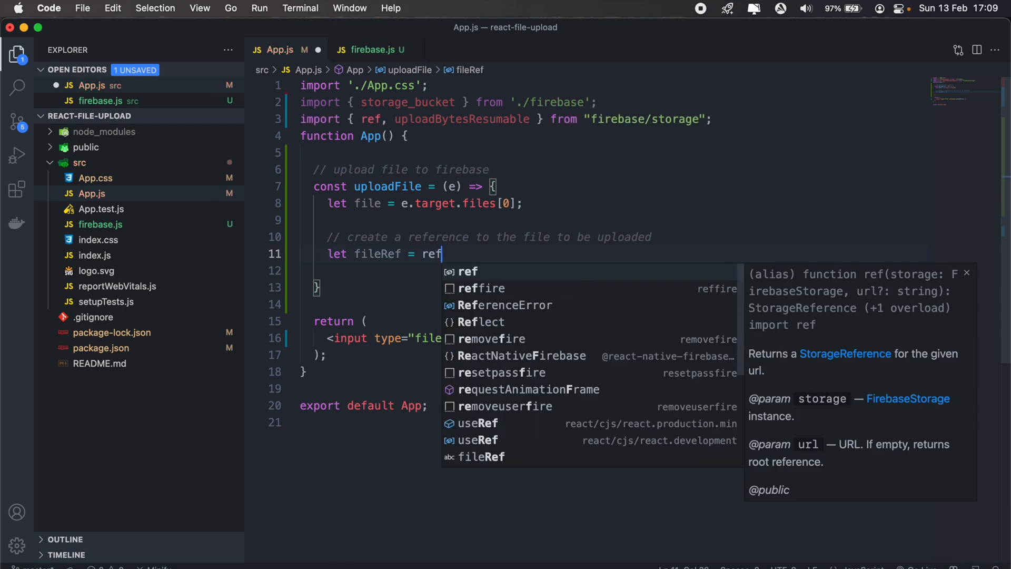
{"action": "type", "text": "()"}
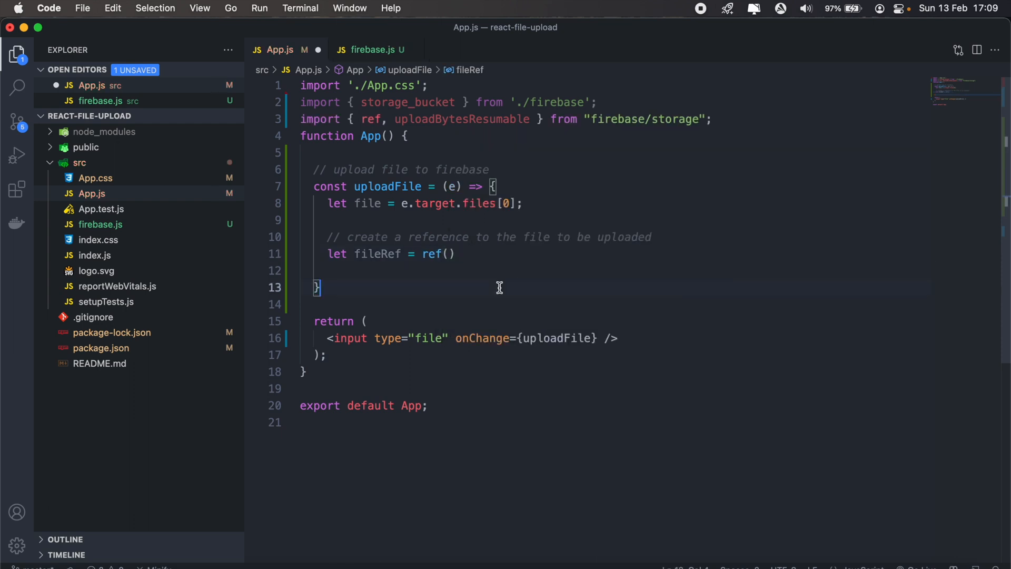
{"action": "left_click", "coordinate": [447, 254]}
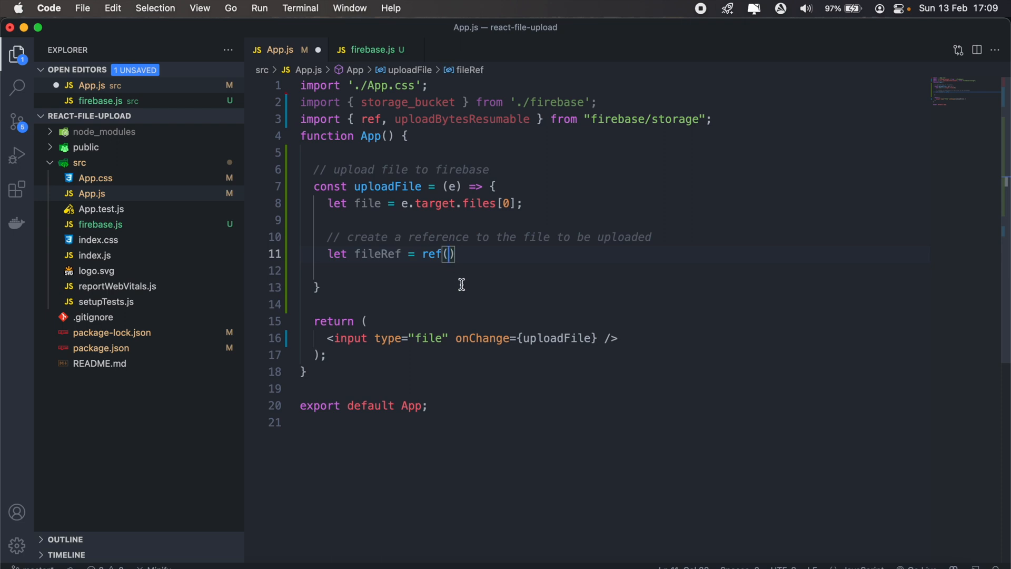
{"action": "double_click", "coordinate": [408, 102]}
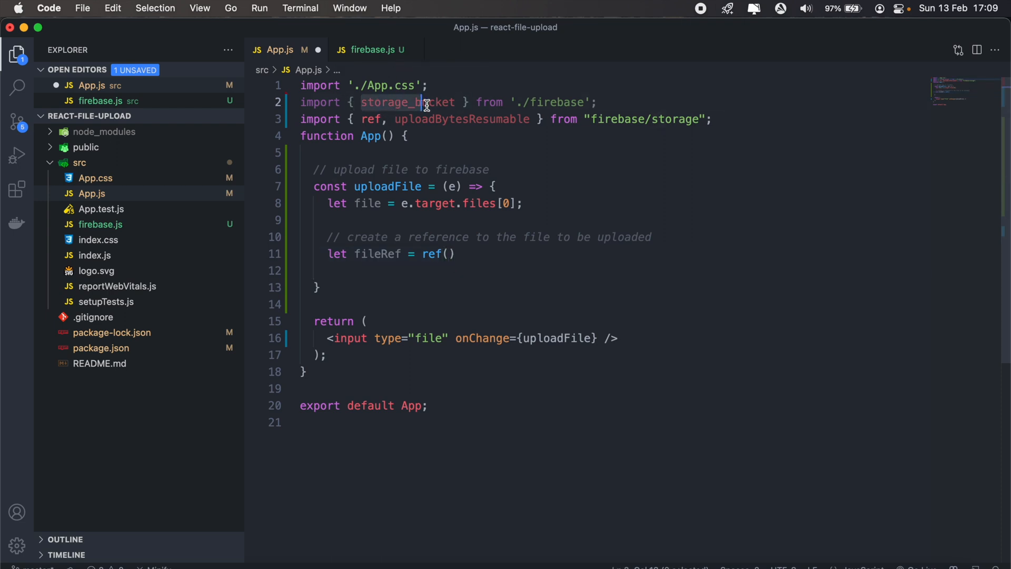
{"action": "left_click", "coordinate": [448, 254]}
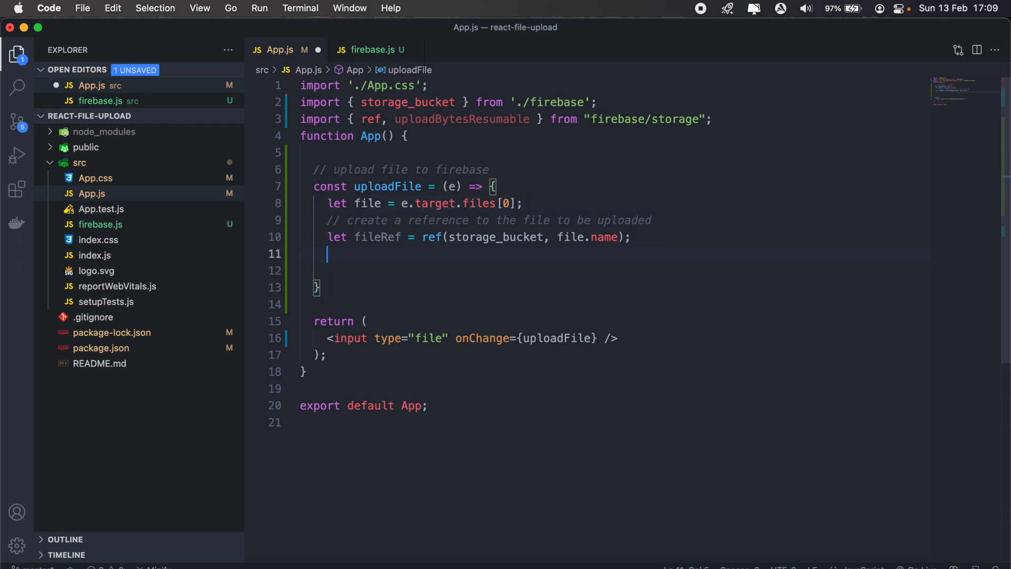
{"action": "type", "text": "// upload the file"}
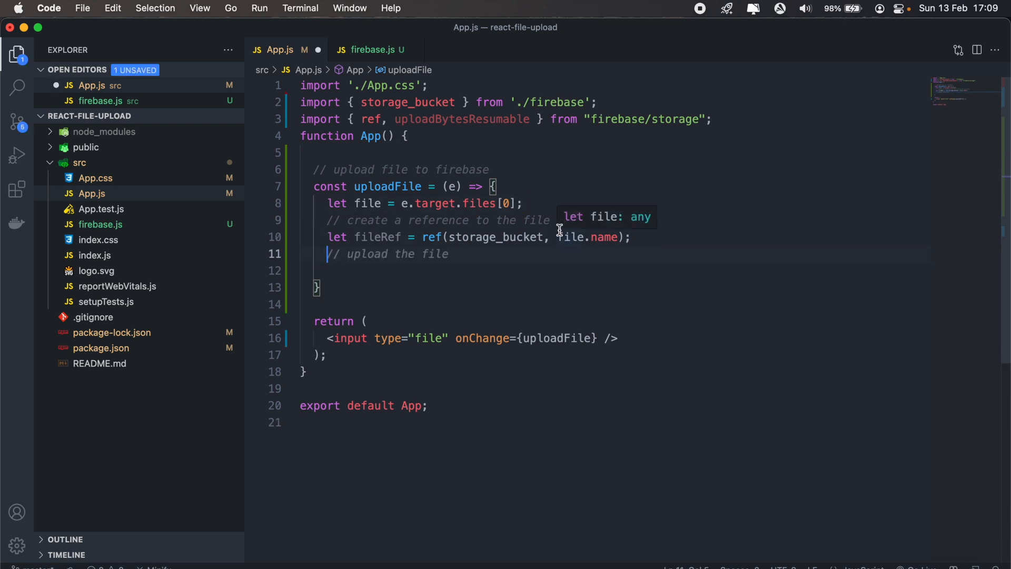
Add const uploadTask = uploadBytesResumable(fileRef, file)
{"action": "type", "text": "to be uploaded"}
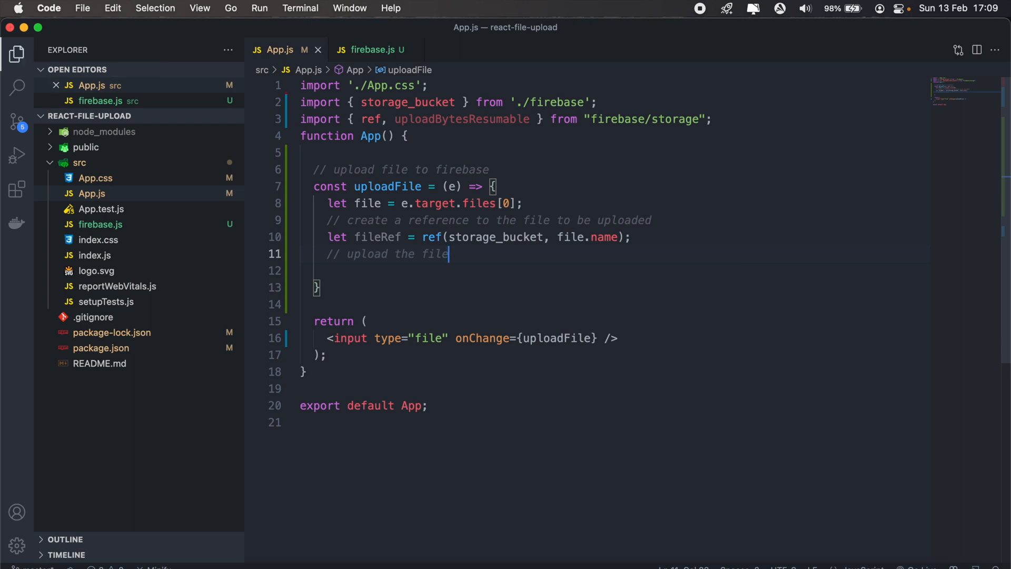
{"action": "type", "text": "l"}
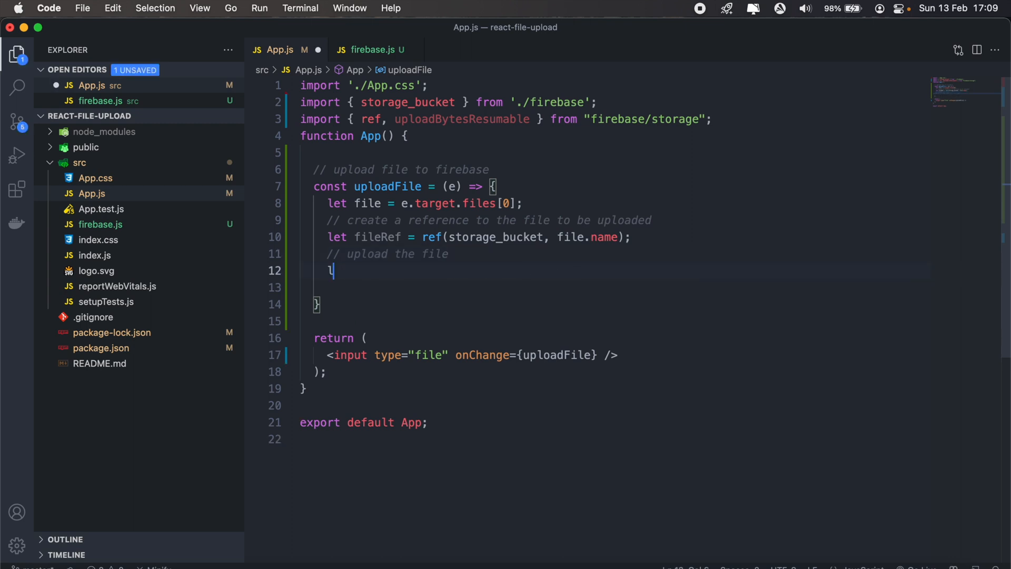
{"action": "type", "text": "co"}
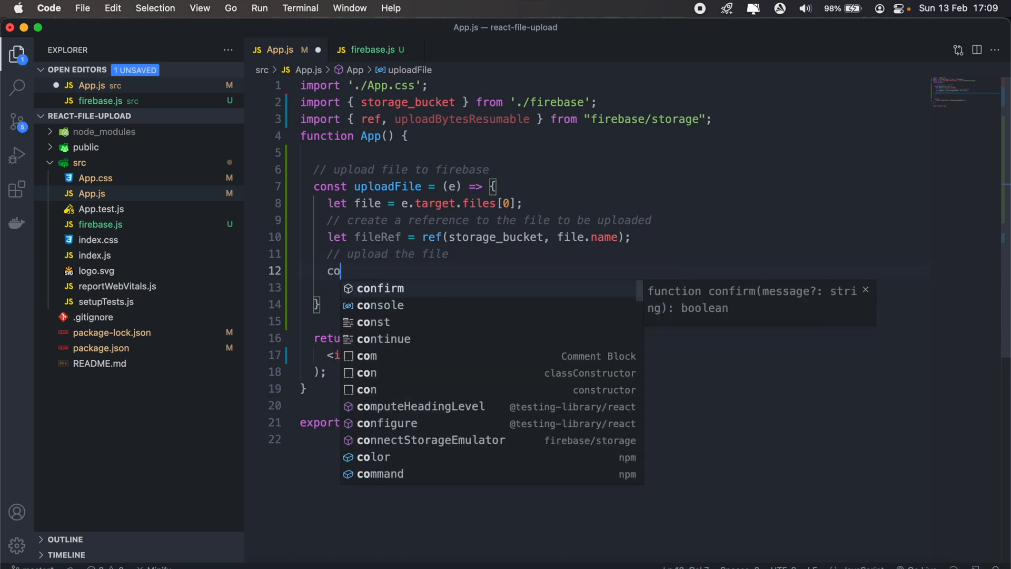
{"action": "type", "text": "nst upload"}
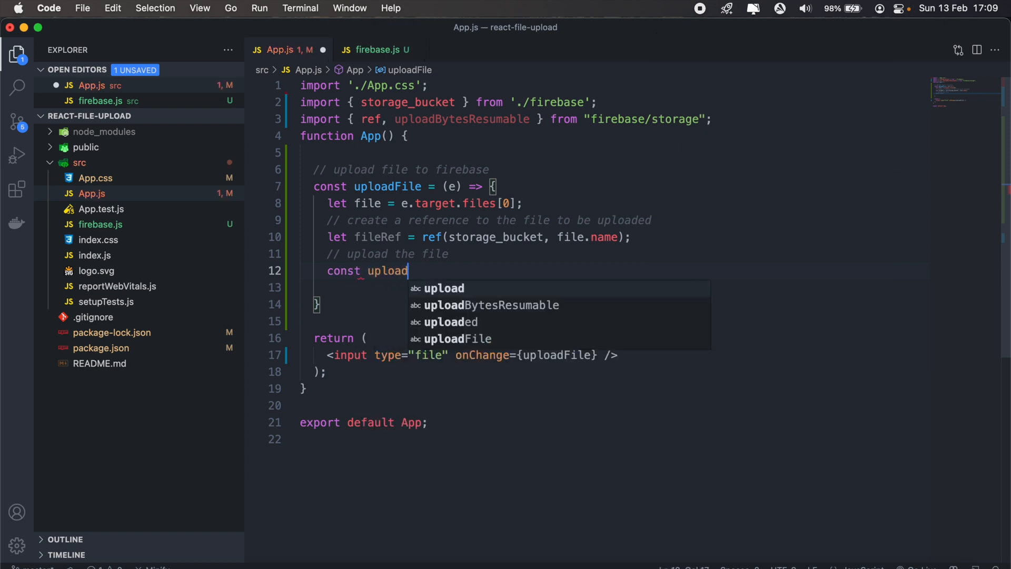
{"action": "type", "text": "Task ="}
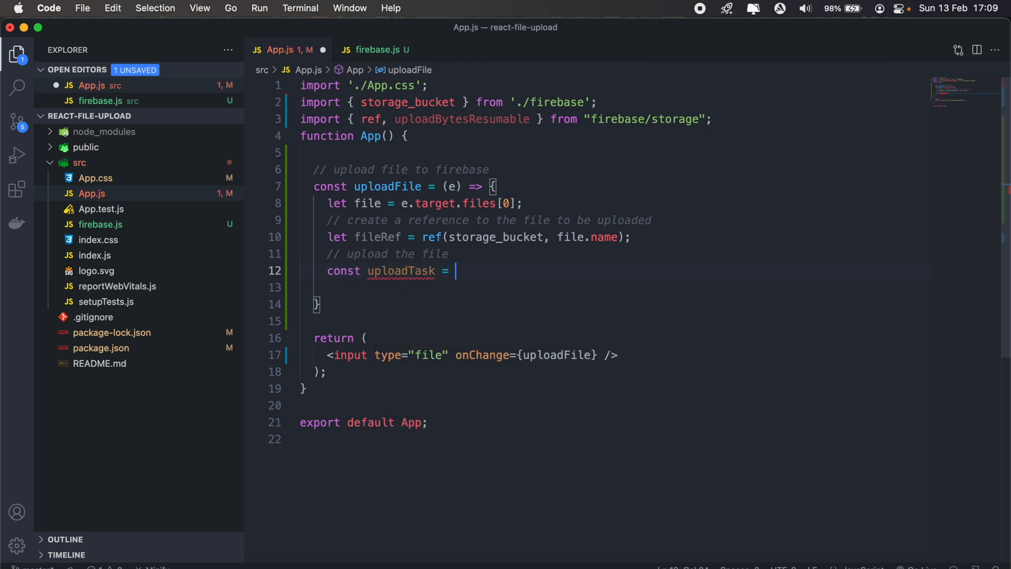
{"action": "type", "text": "uploadBytesResumable(fileRef, file);"}
{"action": "type", "text": "//"}
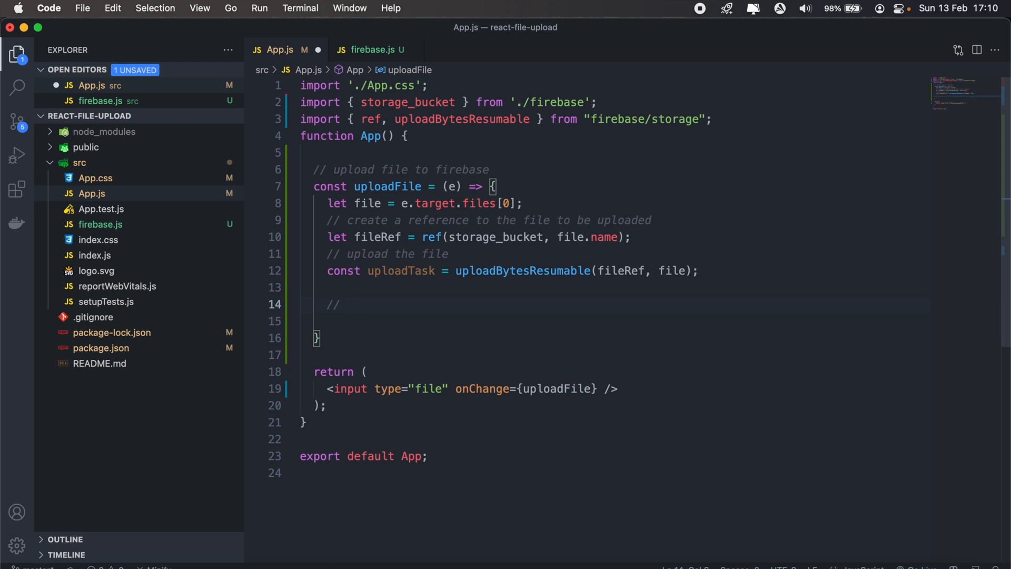
Add a '// track progress' comment and uploadTask.on('state_changed', (snapshot) => { listener
{"action": "type", "text": "track"}
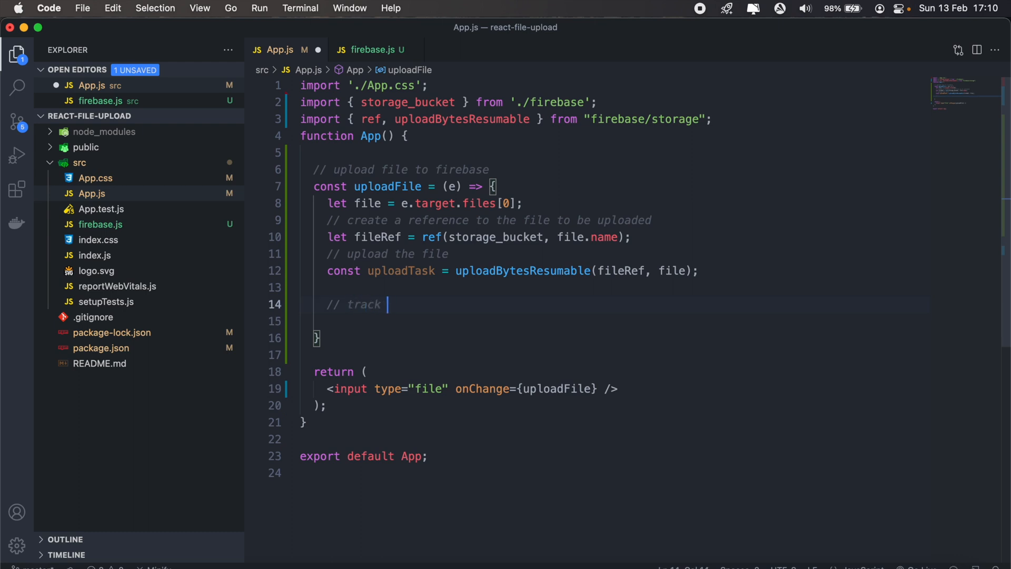
{"action": "type", "text": "progress"}
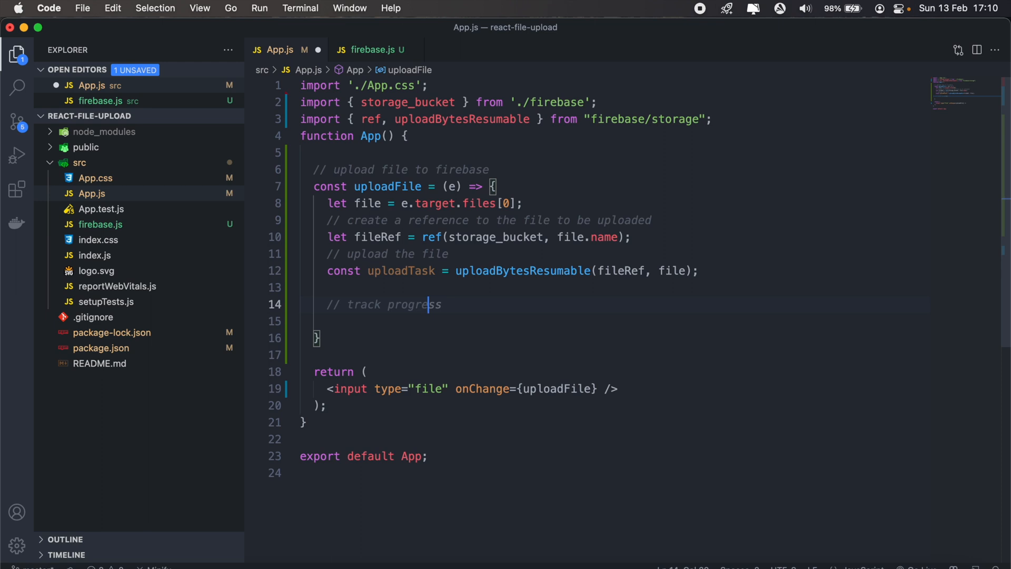
{"action": "type", "text": "uploadTask.on('state_changed', (snapshot) => {"}
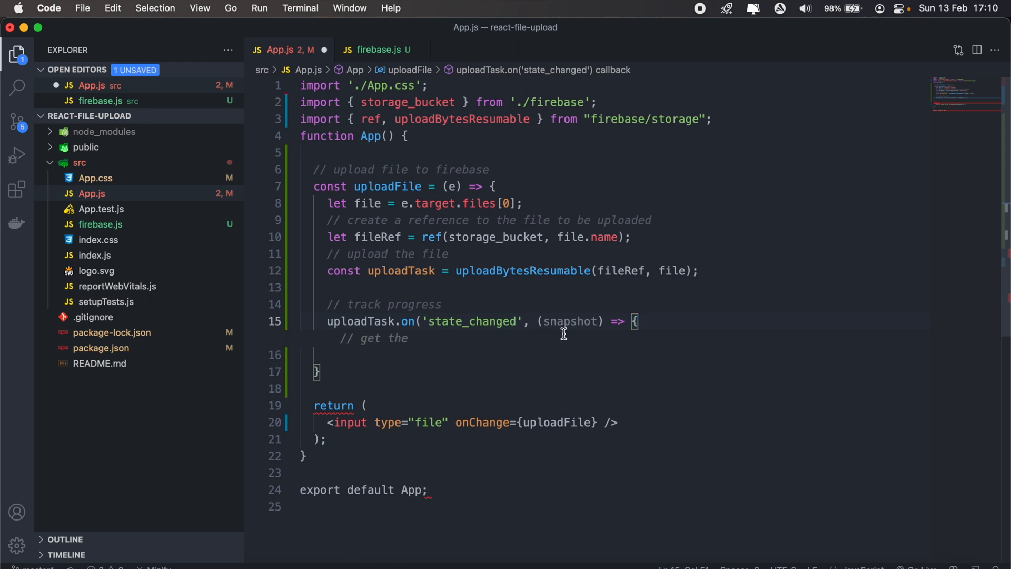
{"action": "key", "text": "Backspace"}
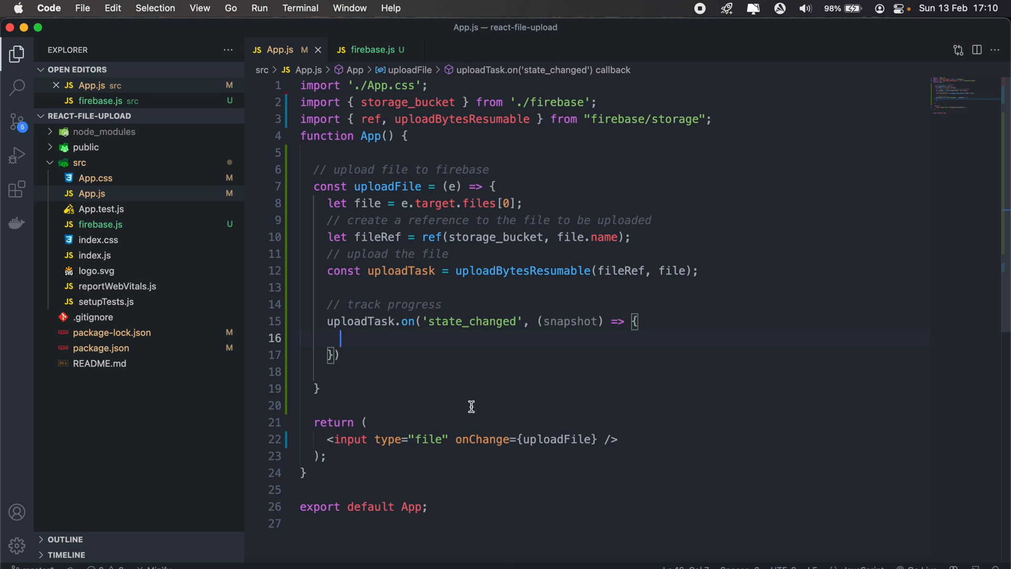
Compute progress as bytesTransferred / totalBytes * 100 and log 'Upload is ' + progress + '% done'
{"action": "type", "text": "const"}
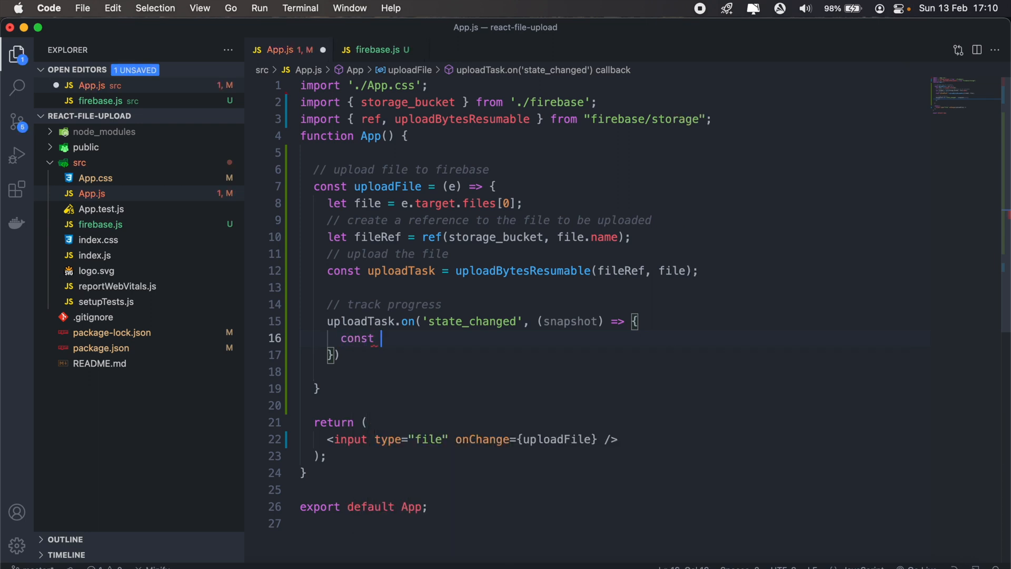
{"action": "type", "text": "progress = (snapshot.bytesTransferred / snapshot.totalBytes) * 100;"}
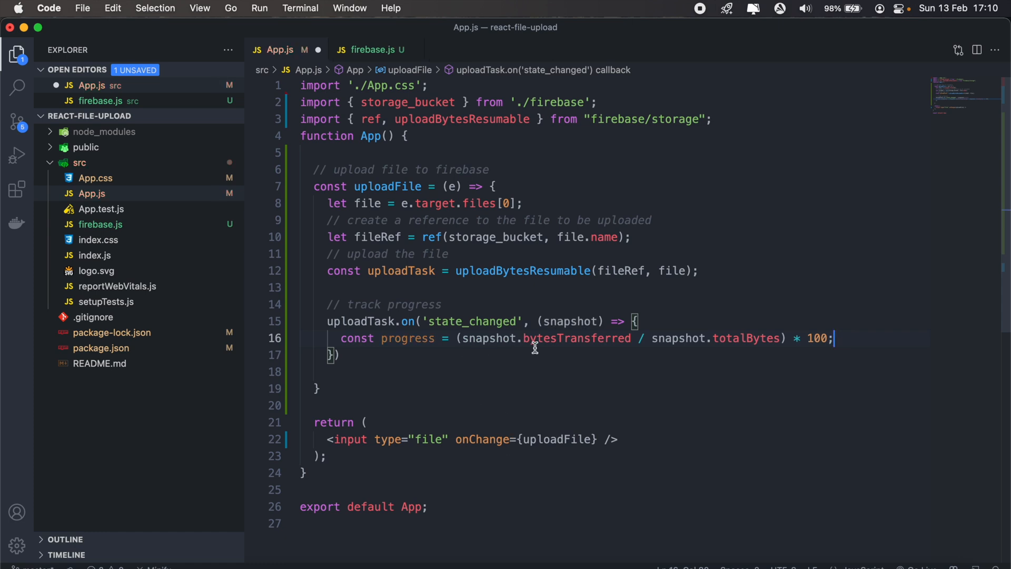
{"action": "mouse_move", "coordinate": [679, 357]}
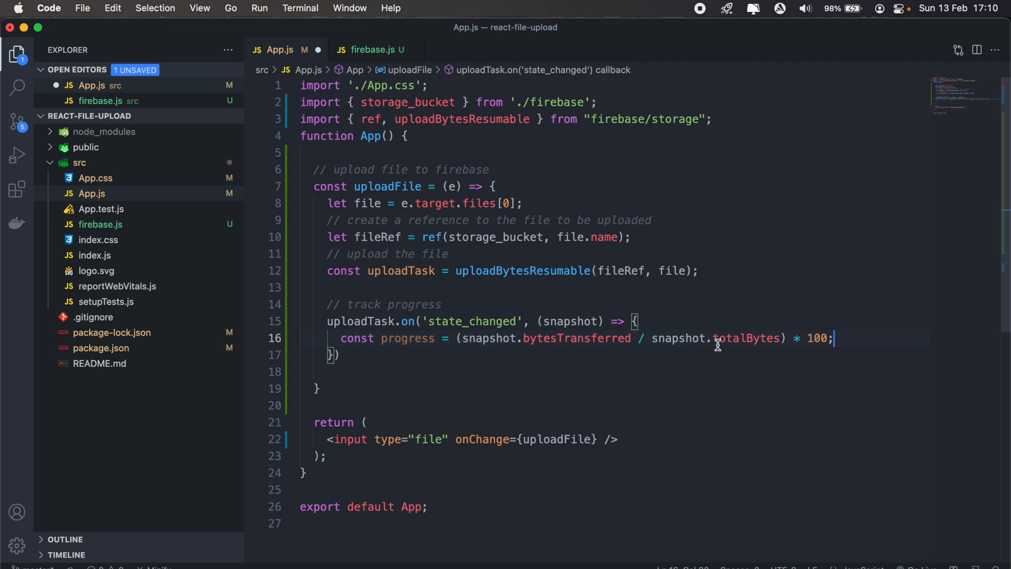
{"action": "mouse_move", "coordinate": [746, 347]}
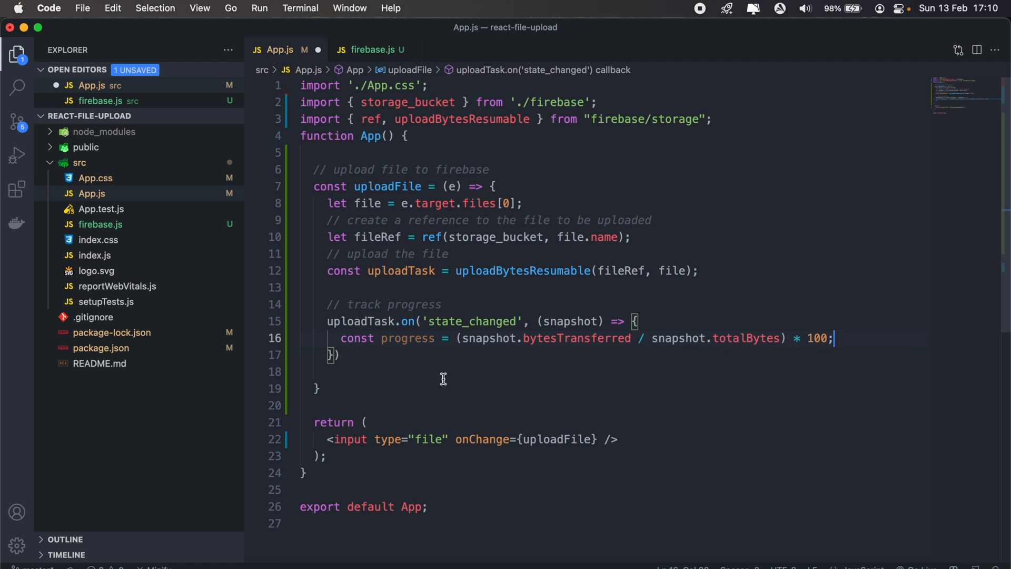
{"action": "mouse_move", "coordinate": [607, 385]}
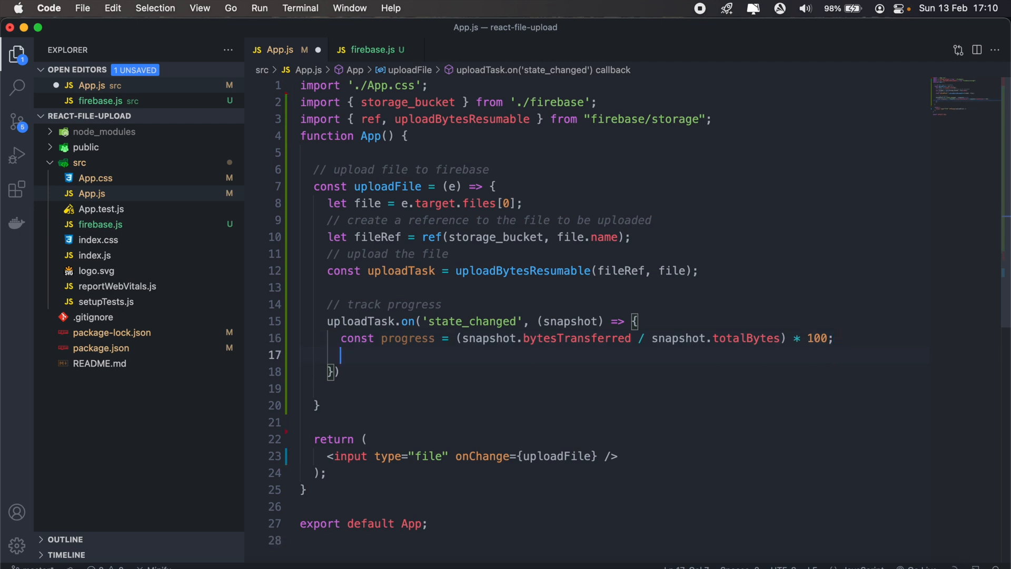
{"action": "type", "text": "console.log('Upload is ' + progress + '% done');"}
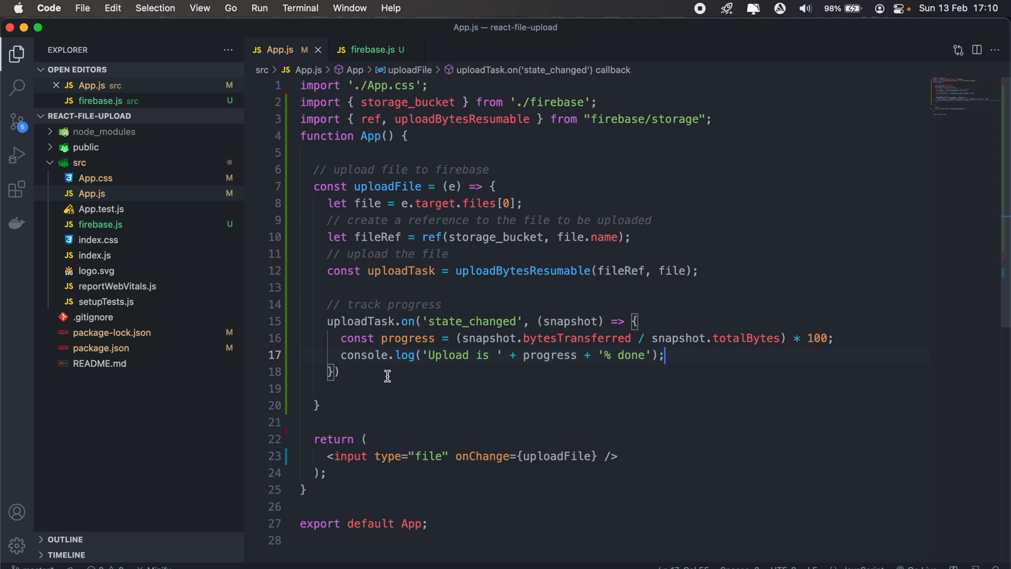
{"action": "mouse_move", "coordinate": [580, 371]}
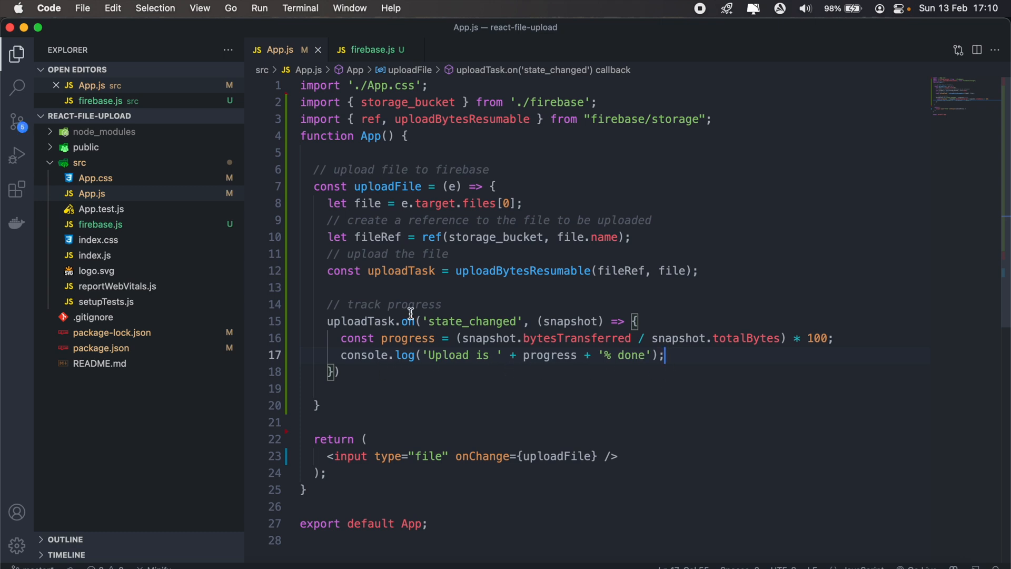
{"action": "mouse_move", "coordinate": [382, 412]}
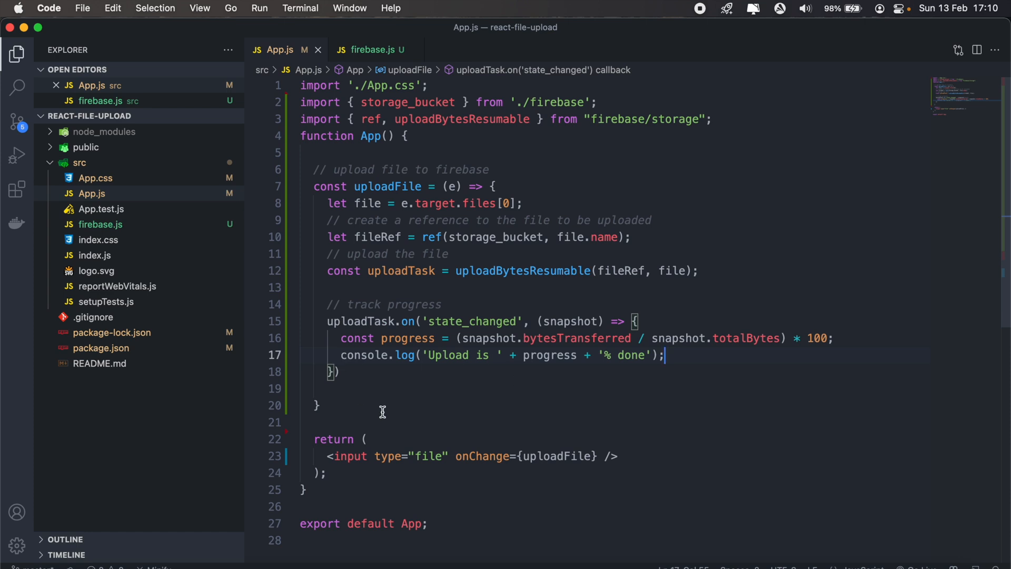
{"action": "mouse_move", "coordinate": [383, 385]}
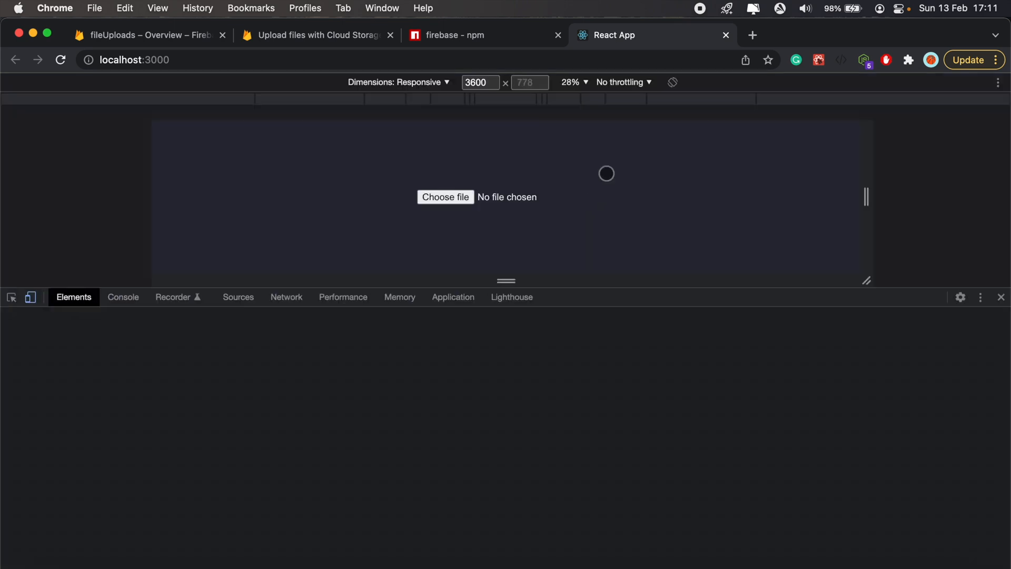
Turn off the DevTools device preview and open the Console docked beside the app
{"action": "left_click", "coordinate": [31, 297]}
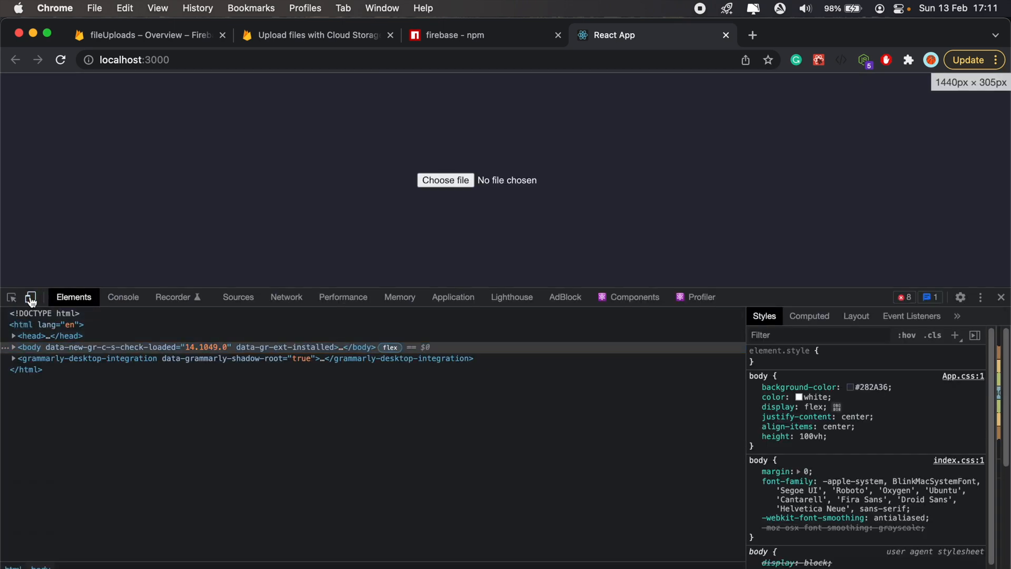
{"action": "left_click", "coordinate": [980, 297]}
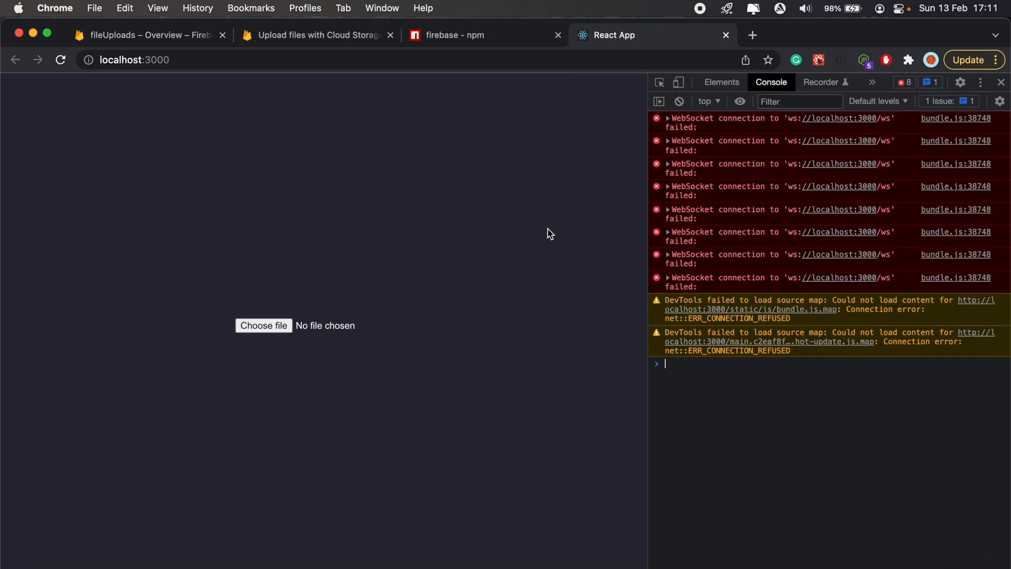
Browse into the skull folder from Choose file and select Skull.jpg over the .obj model
{"action": "left_click", "coordinate": [263, 325]}
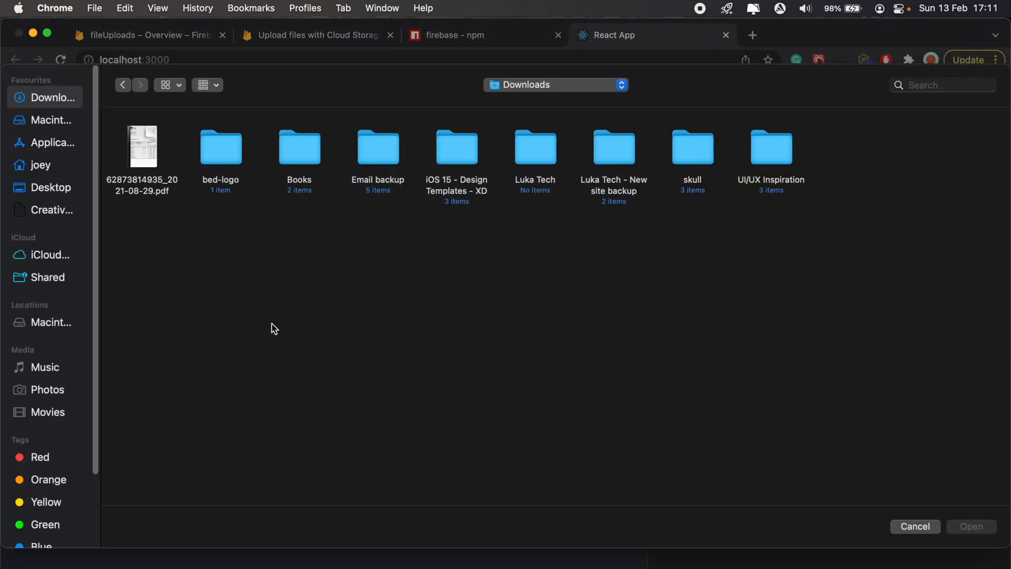
{"action": "double_click", "coordinate": [692, 147]}
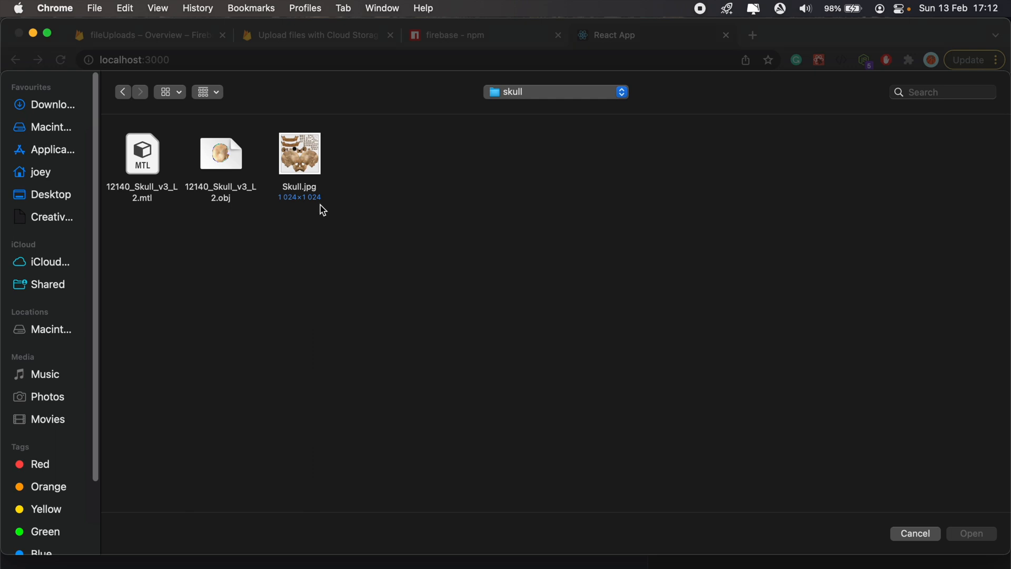
{"action": "mouse_move", "coordinate": [226, 179]}
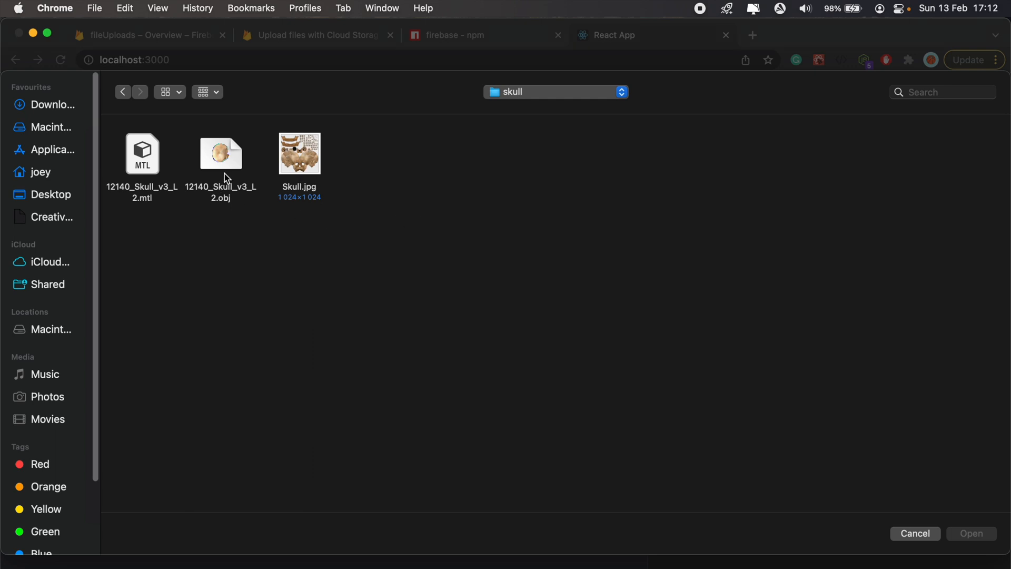
{"action": "left_click", "coordinate": [220, 153]}
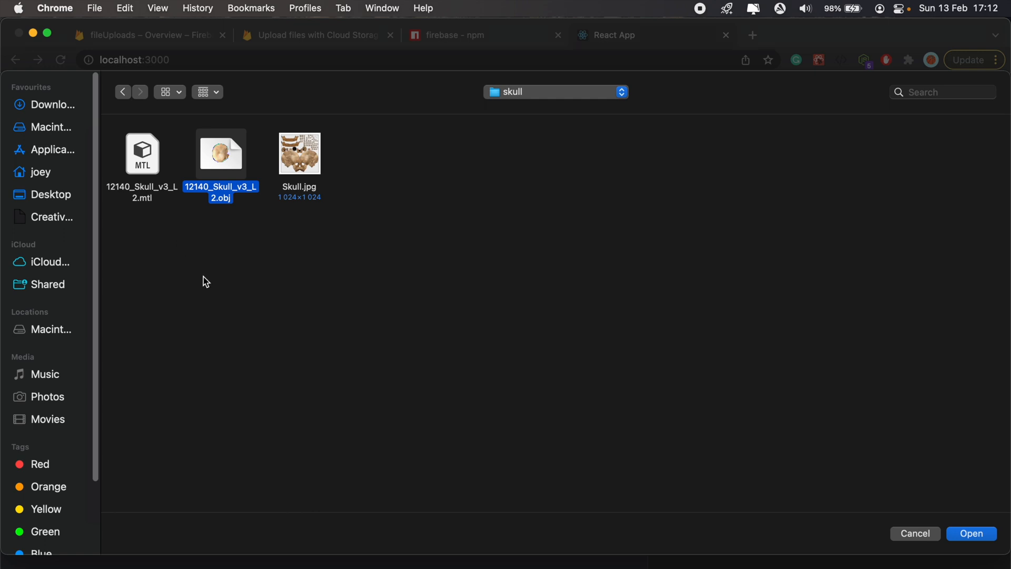
{"action": "mouse_move", "coordinate": [224, 194]}
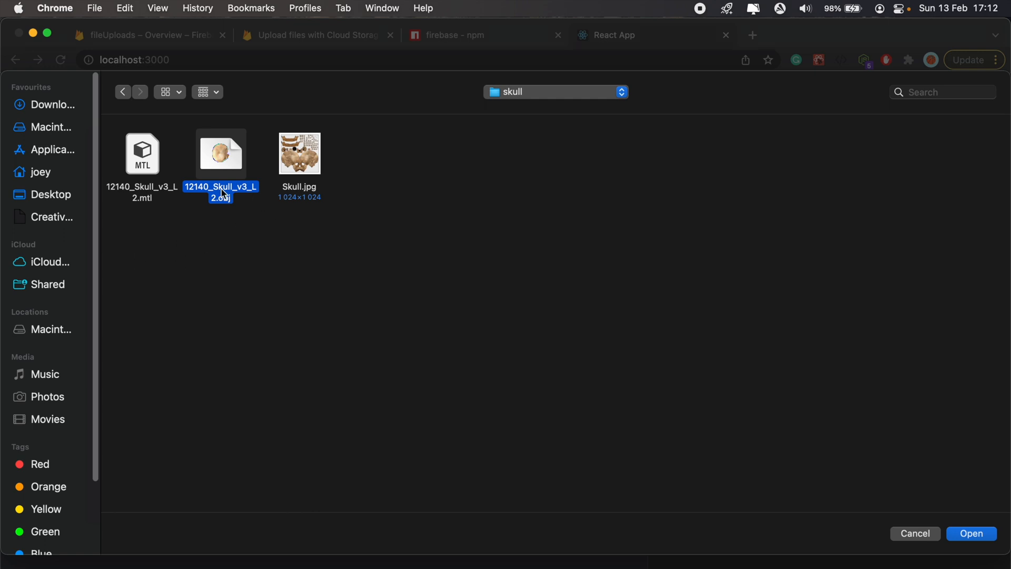
{"action": "mouse_move", "coordinate": [304, 179]}
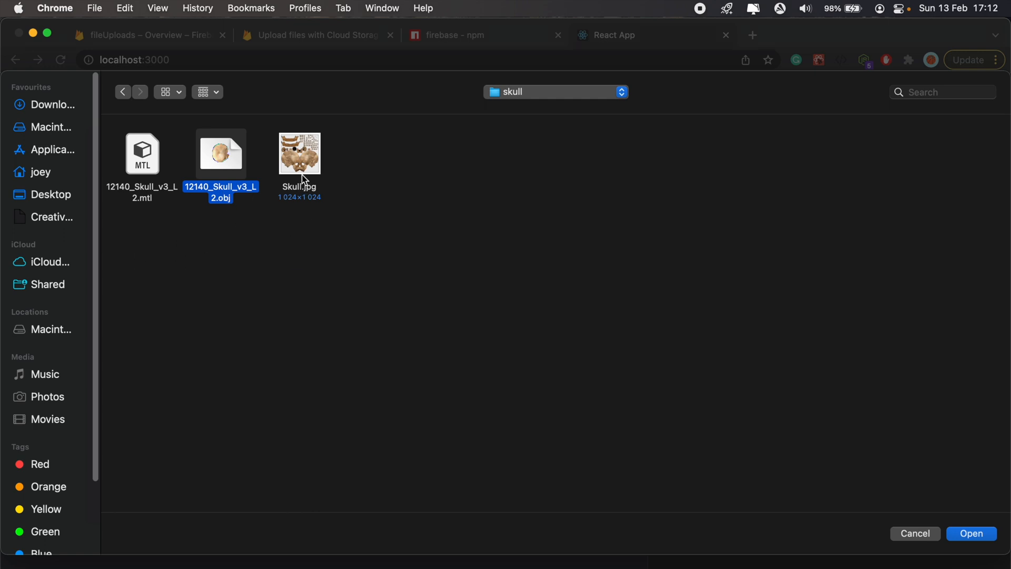
{"action": "left_click", "coordinate": [299, 153]}
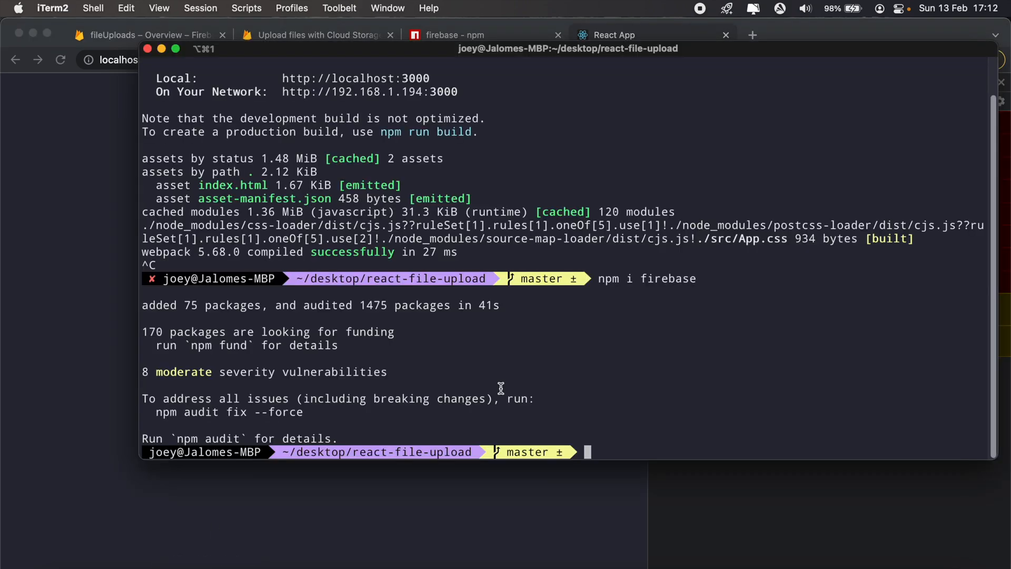
Enter 'npm run' in the react-file-upload terminal to restart the dev server
{"action": "type", "text": "npm run"}
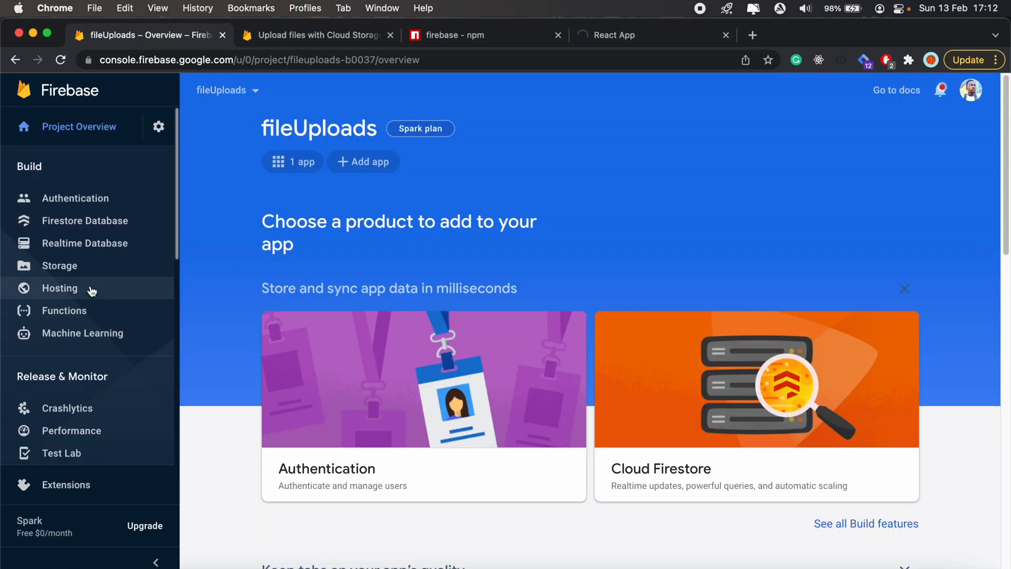
Confirm the fileUploads Storage bucket is empty, then return to the React app tab
{"action": "left_click", "coordinate": [60, 265]}
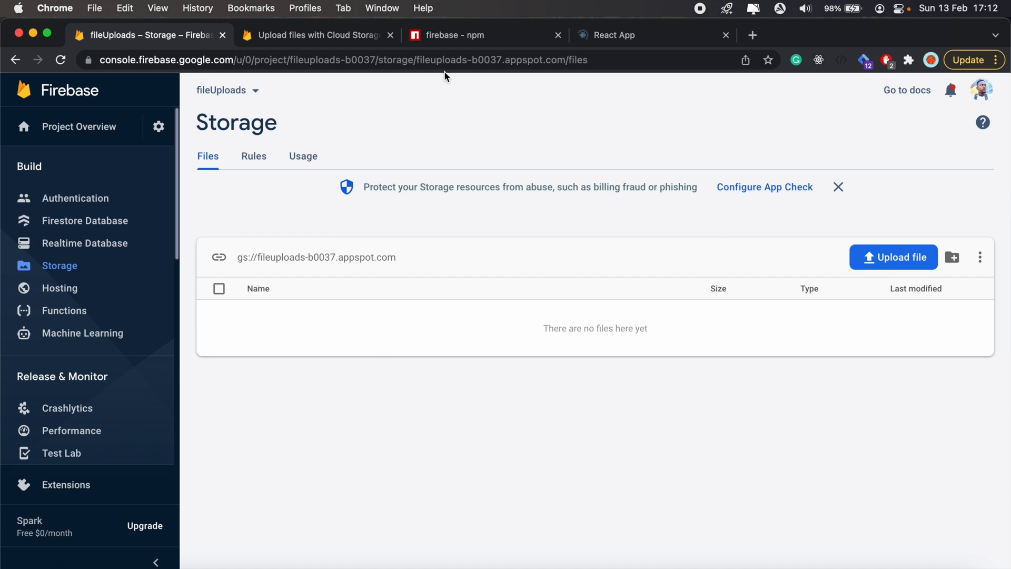
{"action": "left_click", "coordinate": [893, 257]}
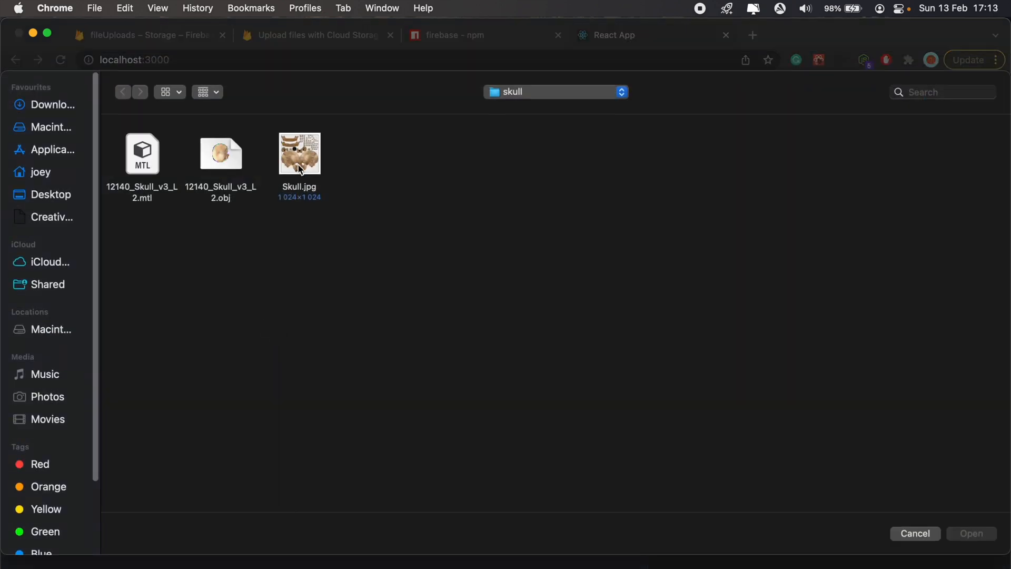
Upload Skull.jpg, watch the console log 0% then 100% done, and return to Storage
{"action": "left_click", "coordinate": [971, 533]}
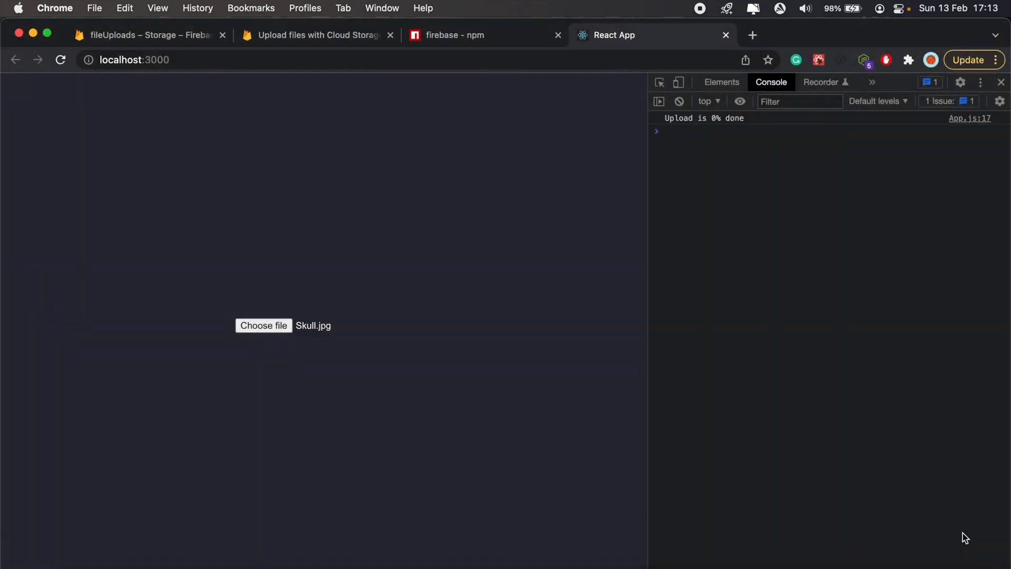
{"action": "mouse_move", "coordinate": [740, 178]}
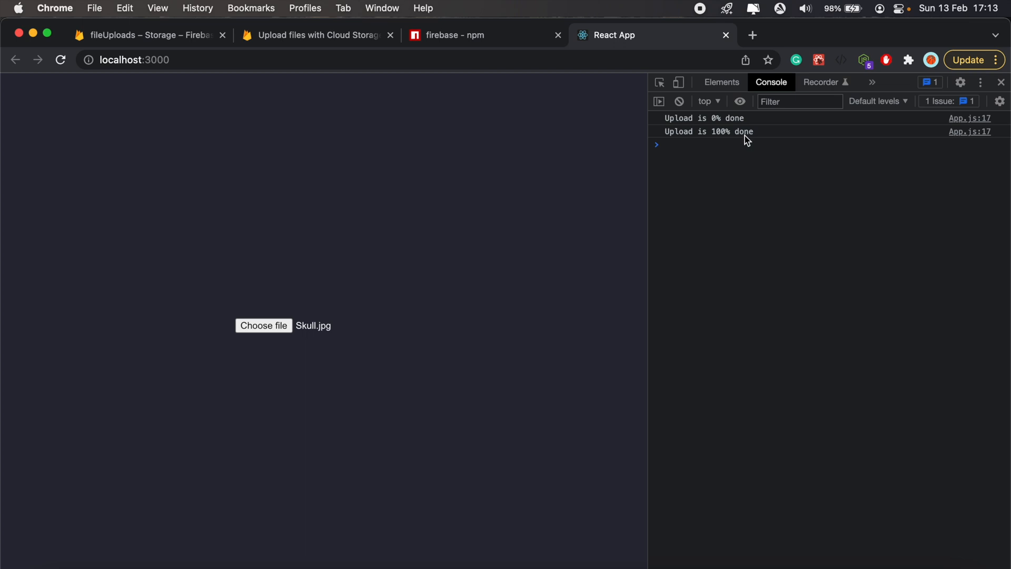
{"action": "left_click", "coordinate": [149, 35]}
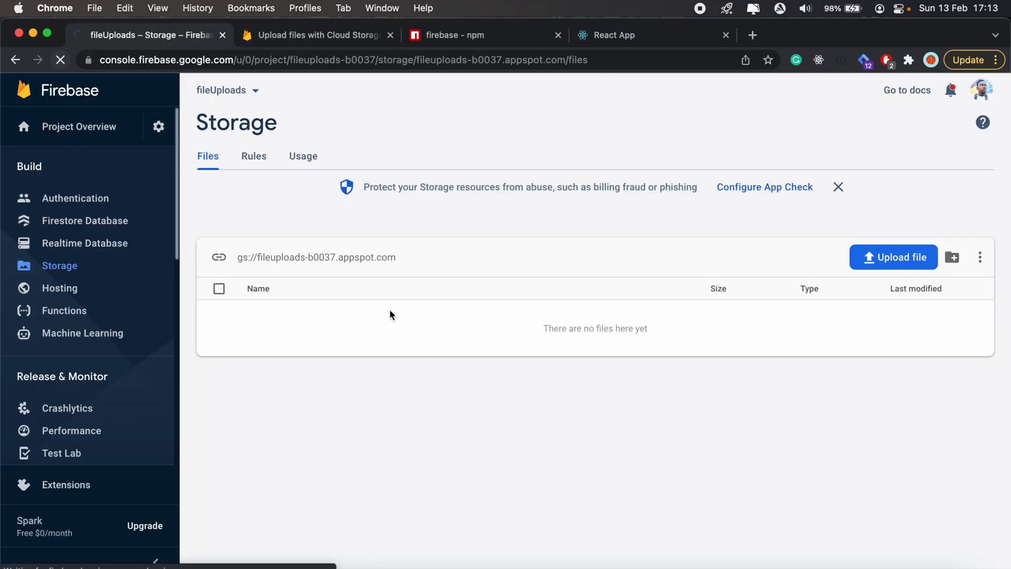
Refresh Storage and open Skull.jpg's details and preview (157.13 KB, image/jpeg)
{"action": "left_click", "coordinate": [60, 60]}
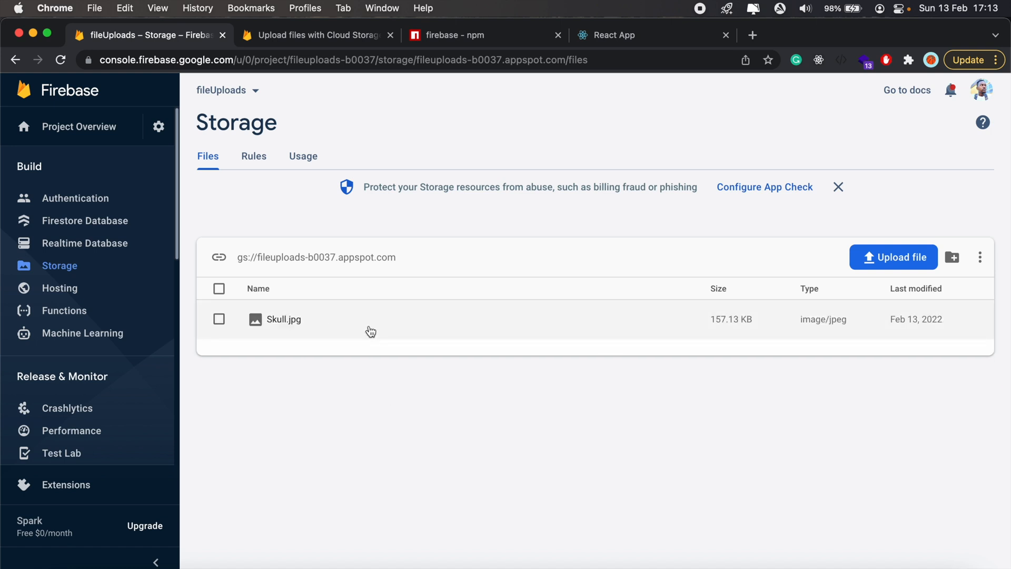
{"action": "left_click", "coordinate": [282, 319]}
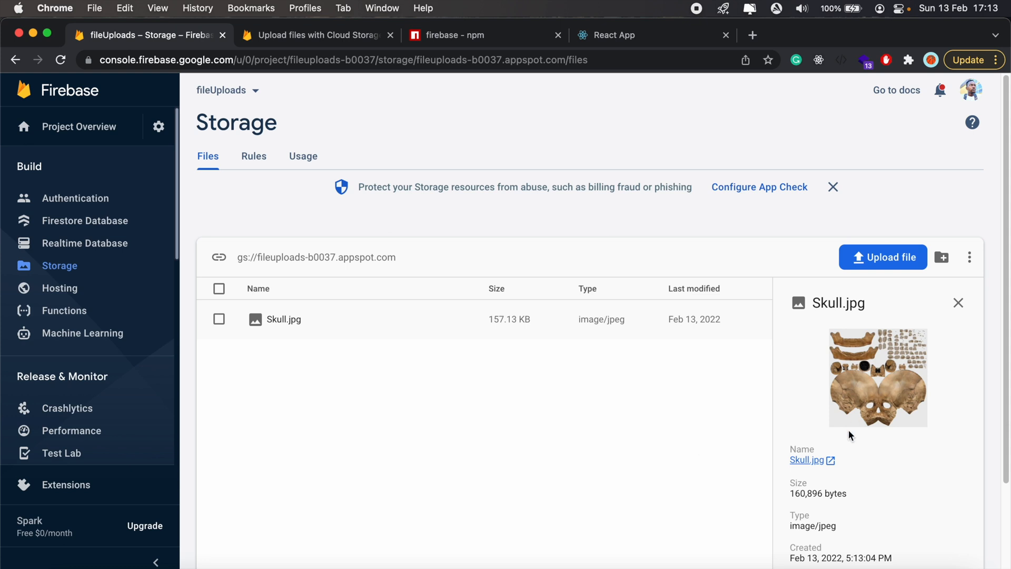
{"action": "mouse_move", "coordinate": [894, 412]}
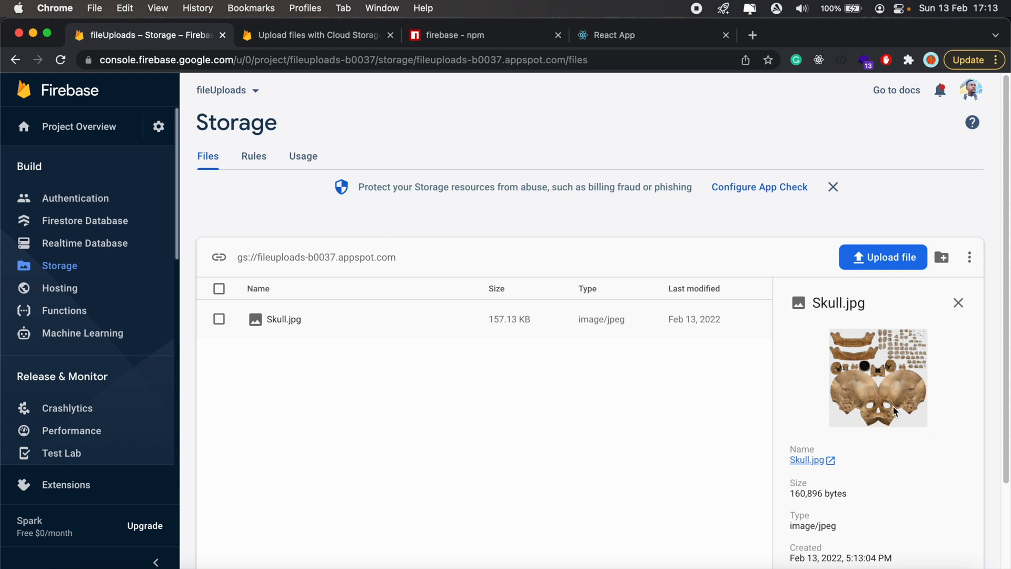
{"action": "mouse_move", "coordinate": [434, 458]}
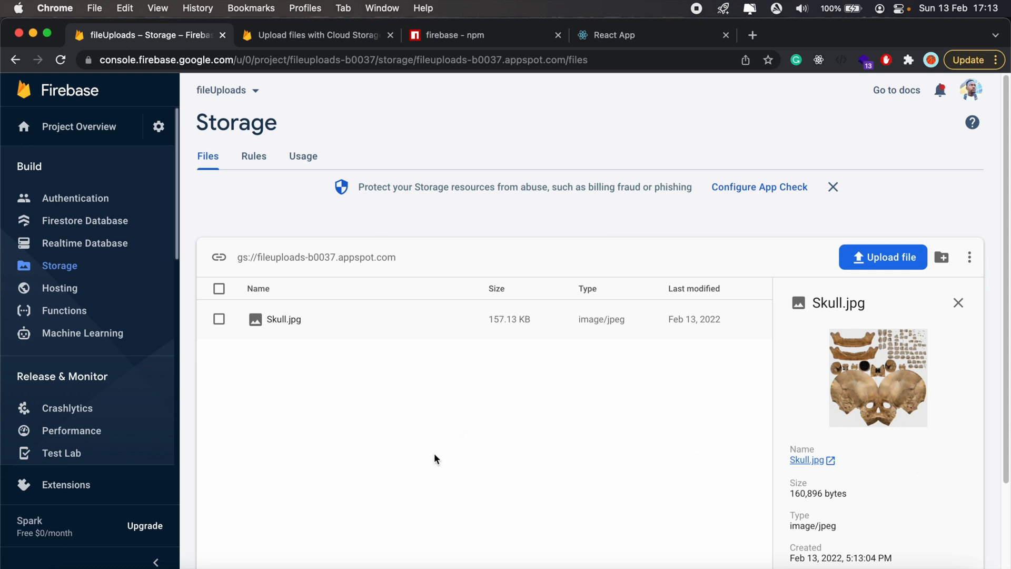